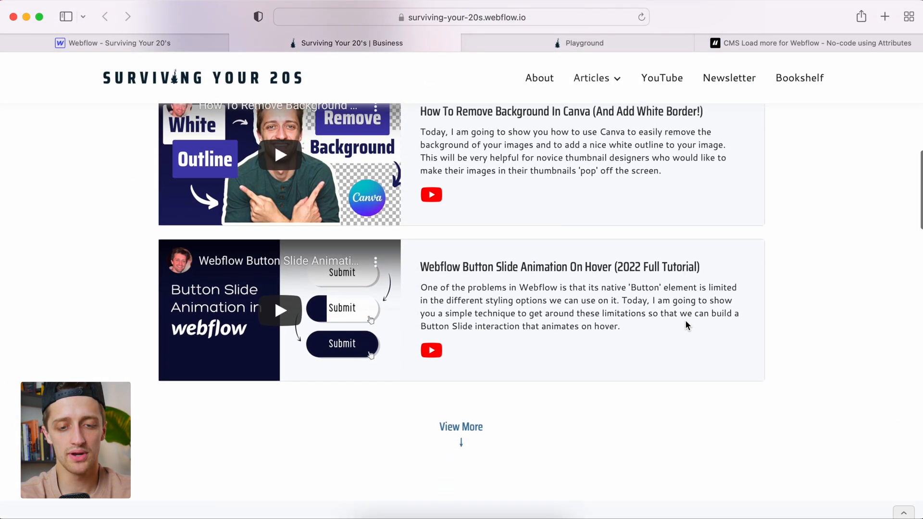
Step: Load more videos with View More and scroll to the end of the Business list
{"action": "scroll", "scroll_direction": "down", "scroll_amount": 3}
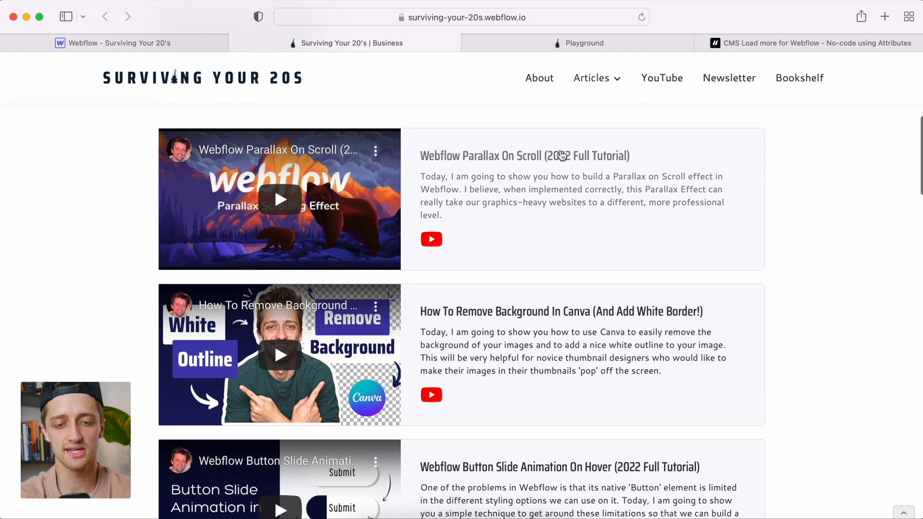
{"action": "scroll", "scroll_direction": "down", "scroll_amount": 3}
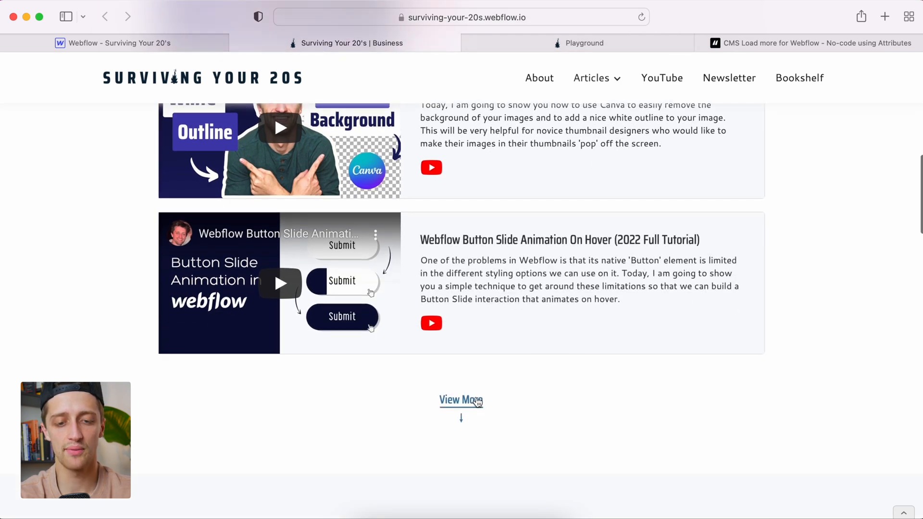
{"action": "left_click", "coordinate": [461, 400]}
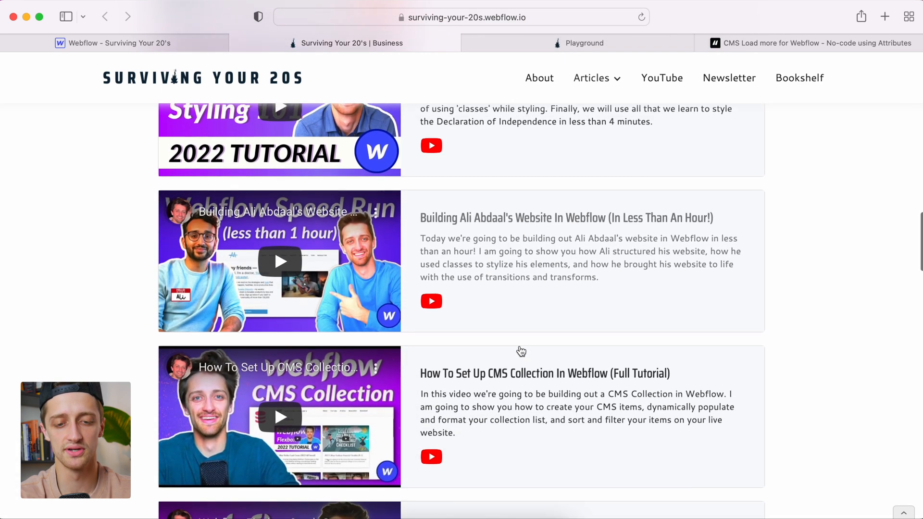
{"action": "scroll", "scroll_direction": "down", "scroll_amount": 3}
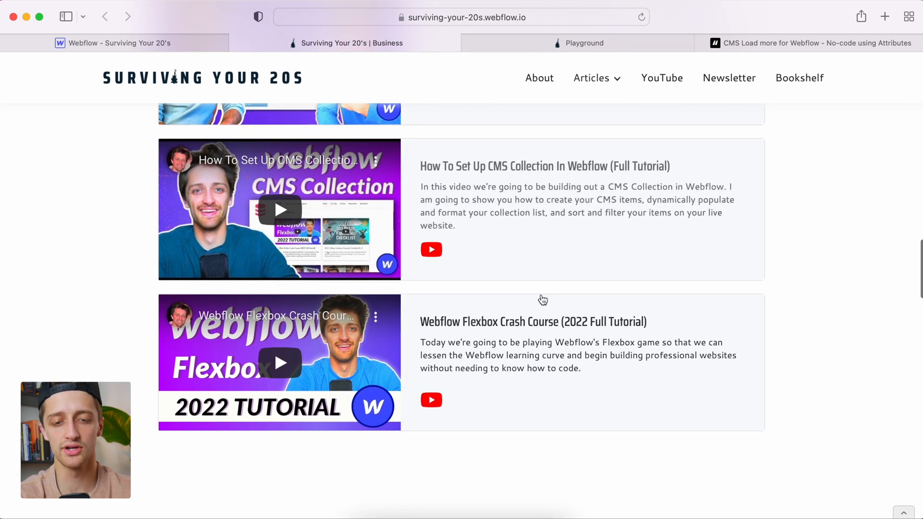
{"action": "scroll", "scroll_direction": "down", "scroll_amount": 3}
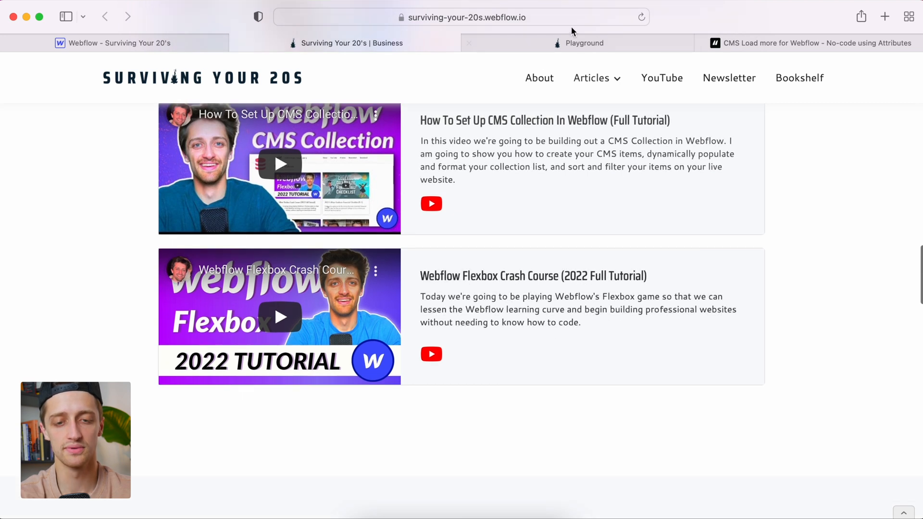
{"action": "mouse_move", "coordinate": [584, 42]}
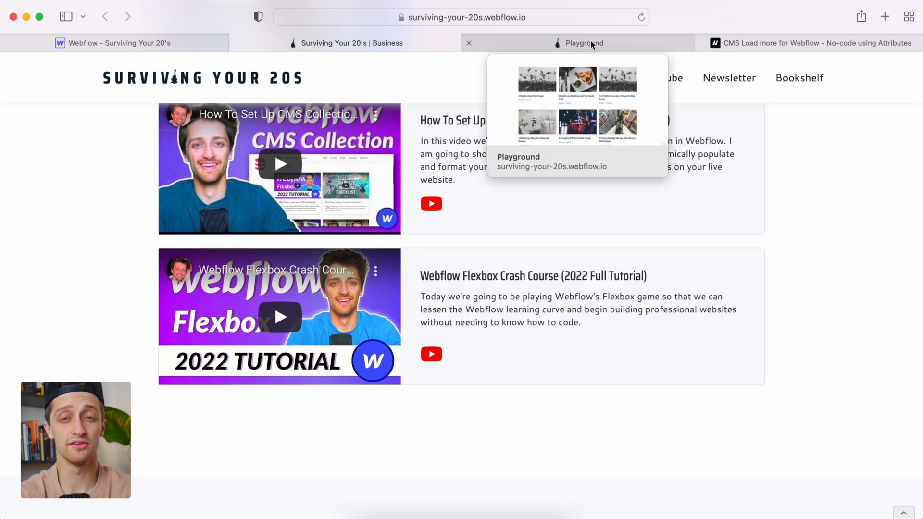
Step: View the Playground article grid and page forward to the second page of articles
{"action": "left_click", "coordinate": [584, 42]}
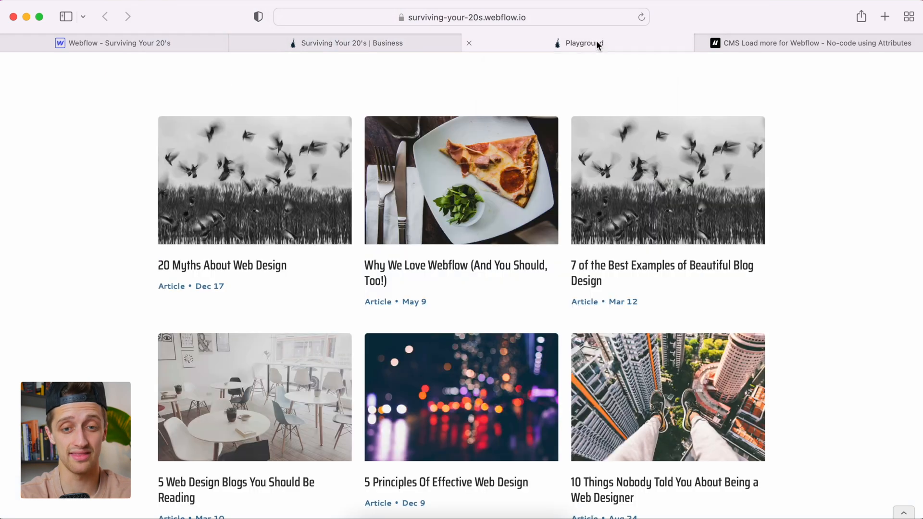
{"action": "scroll", "scroll_direction": "down", "scroll_amount": 3}
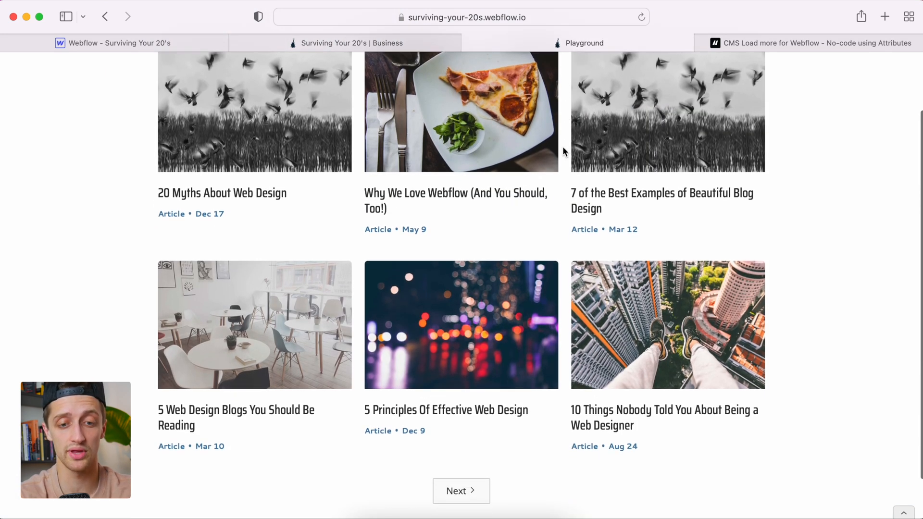
{"action": "scroll", "scroll_direction": "down", "scroll_amount": 3}
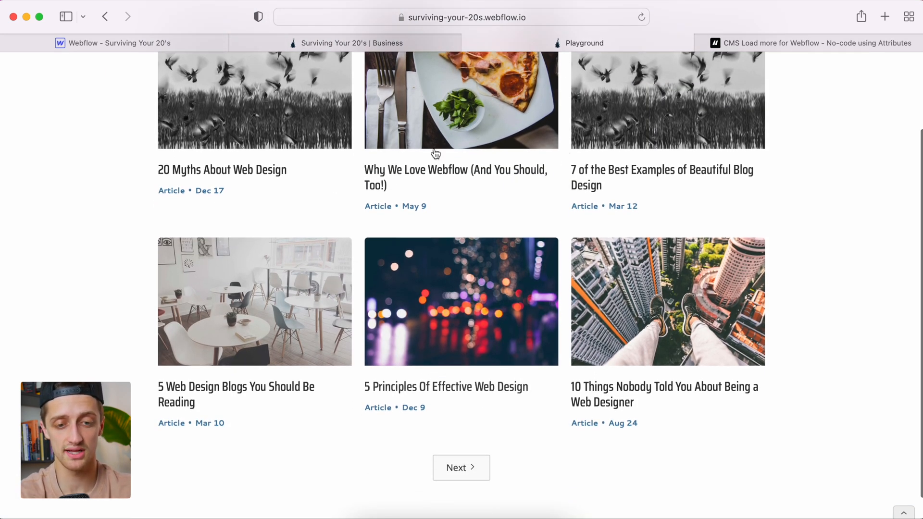
{"action": "mouse_move", "coordinate": [579, 229]}
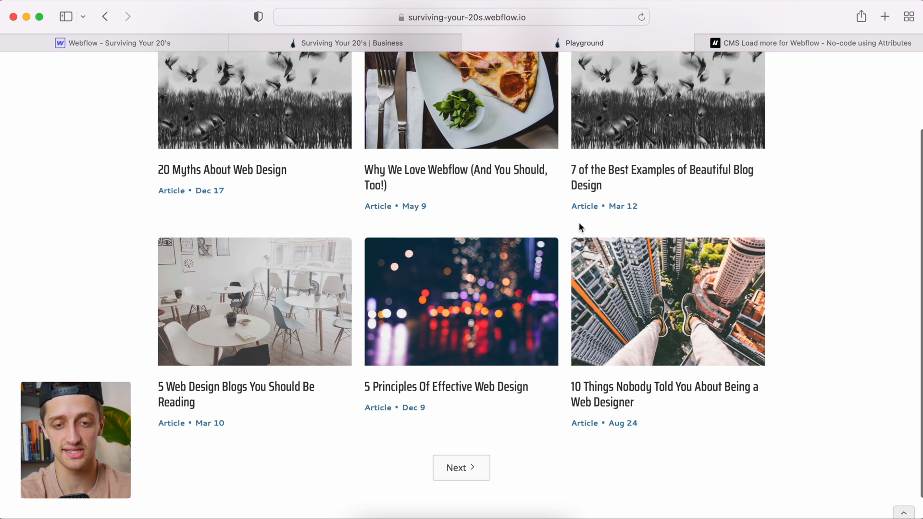
{"action": "scroll", "scroll_direction": "down", "scroll_amount": 3}
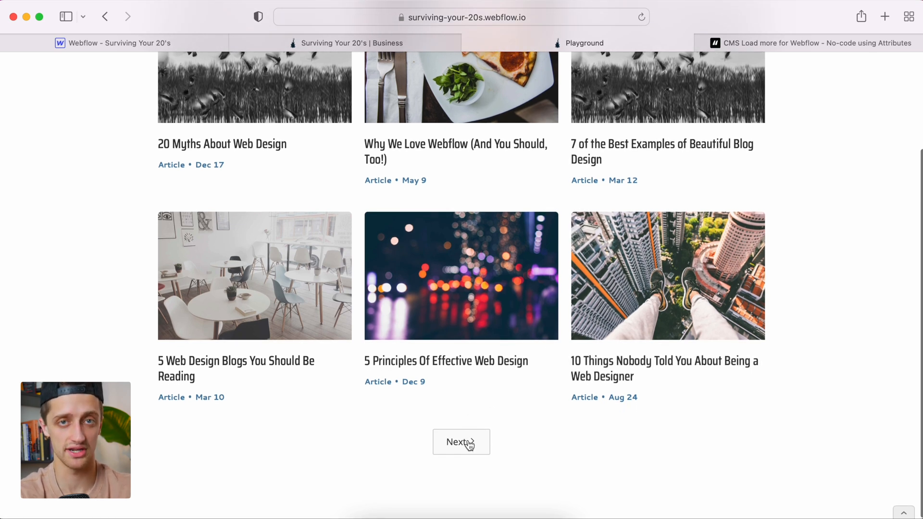
{"action": "left_click", "coordinate": [461, 442]}
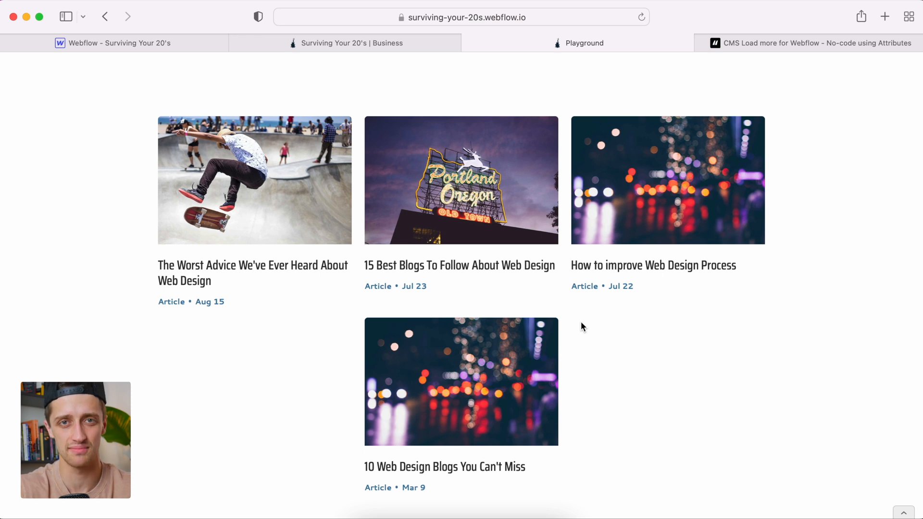
Step: Page back to the first page of articles and return to the reloaded Business page
{"action": "scroll", "scroll_direction": "down", "scroll_amount": 3}
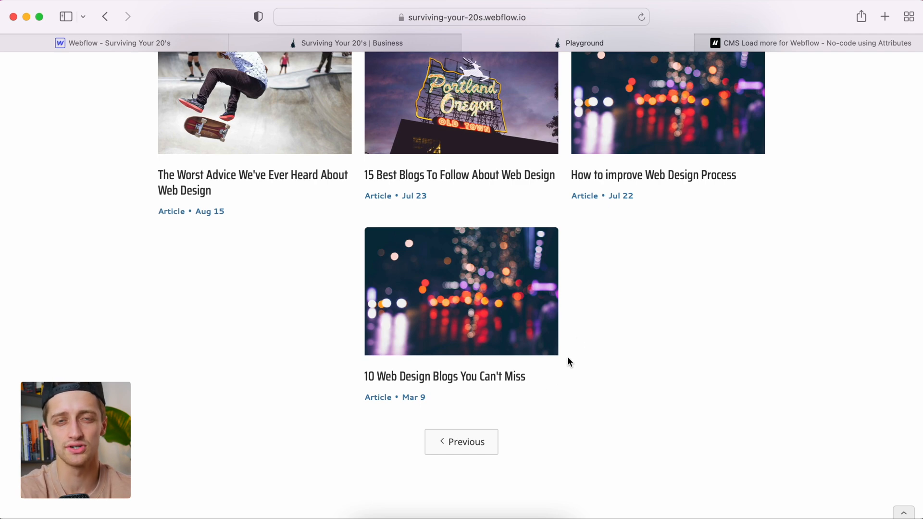
{"action": "mouse_move", "coordinate": [470, 443]}
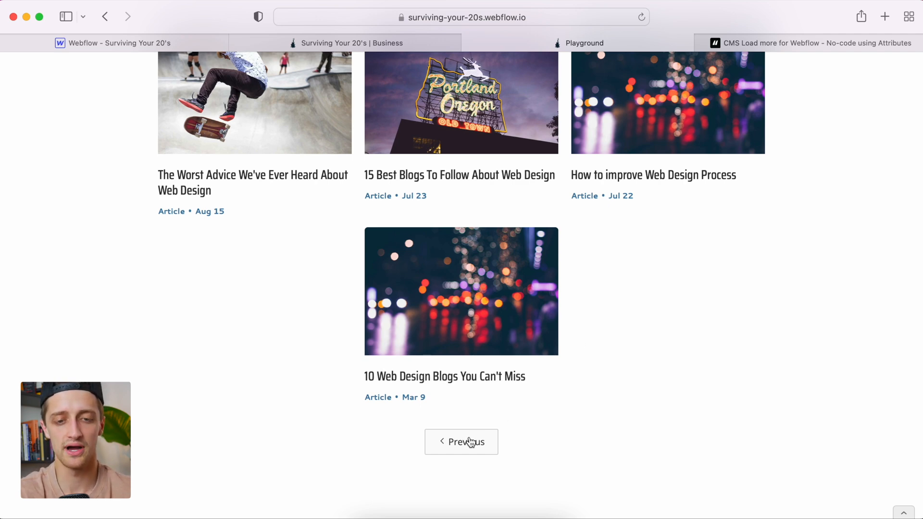
{"action": "left_click", "coordinate": [461, 442]}
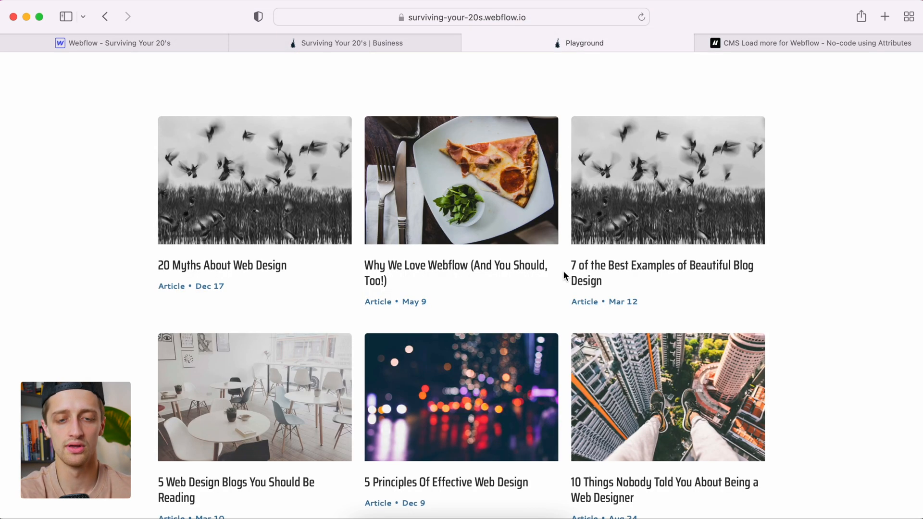
{"action": "scroll", "scroll_direction": "down", "scroll_amount": 3}
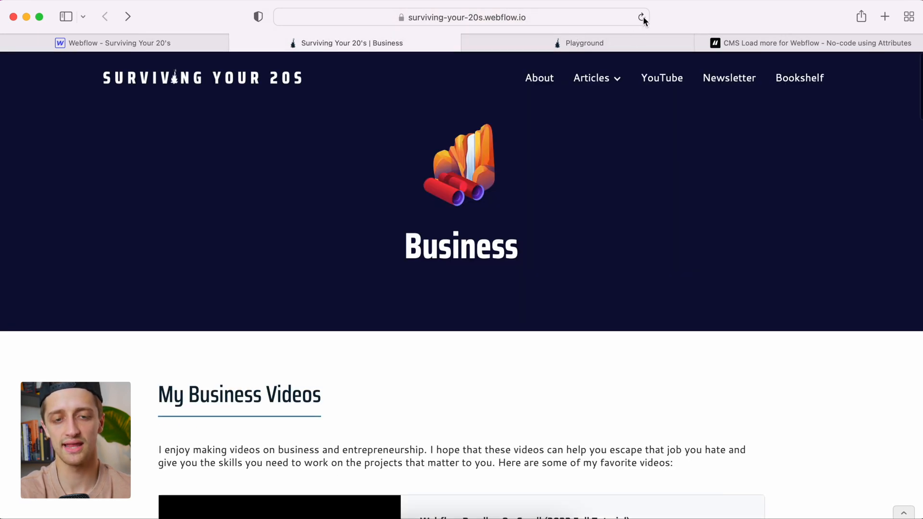
Step: Scroll through the Business page's expanded video list before switching to the Webflow Designer
{"action": "scroll", "scroll_direction": "down", "scroll_amount": 3}
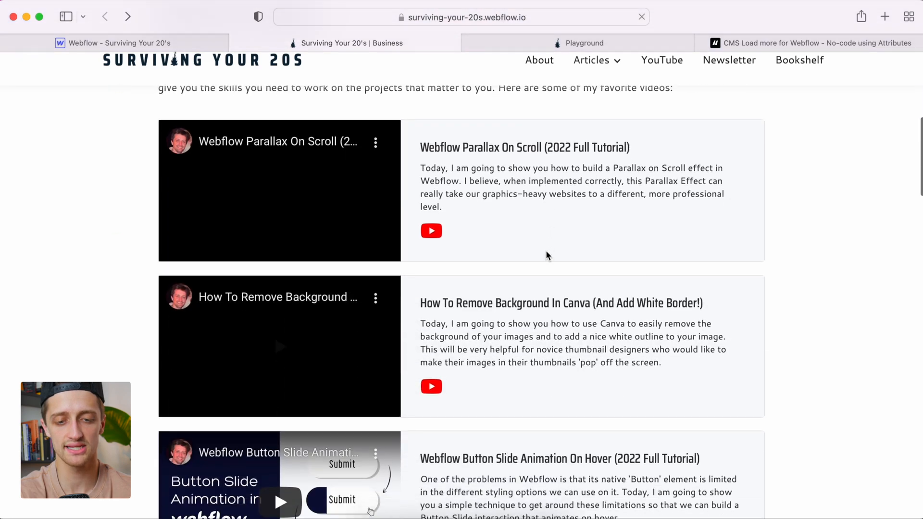
{"action": "scroll", "scroll_direction": "down", "scroll_amount": 3}
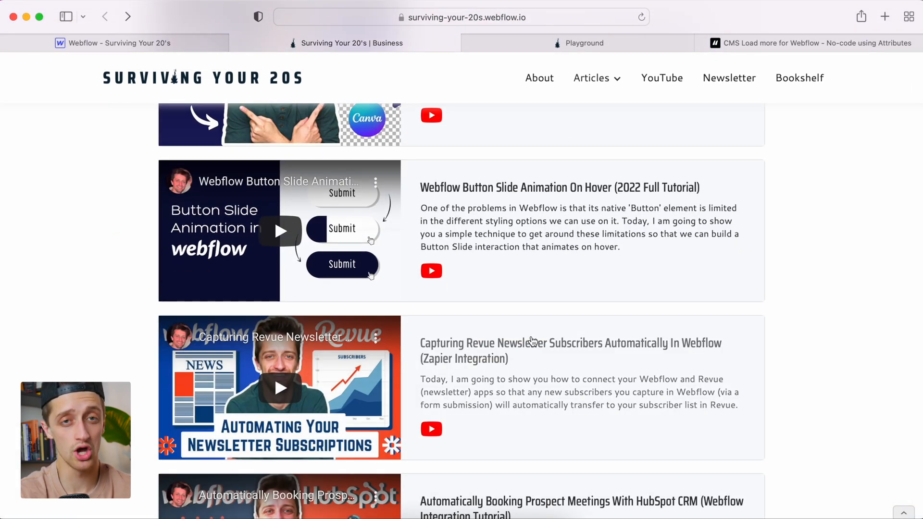
{"action": "scroll", "scroll_direction": "down", "scroll_amount": 3}
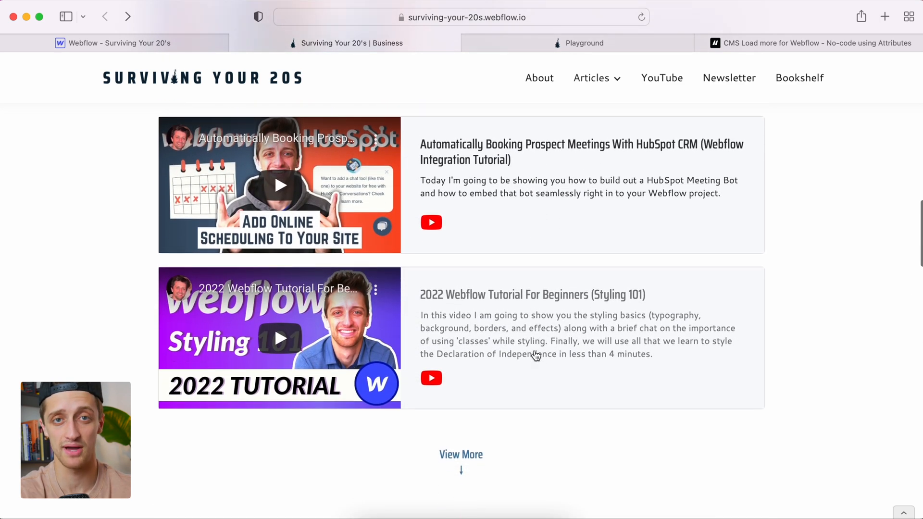
{"action": "scroll", "scroll_direction": "down", "scroll_amount": 3}
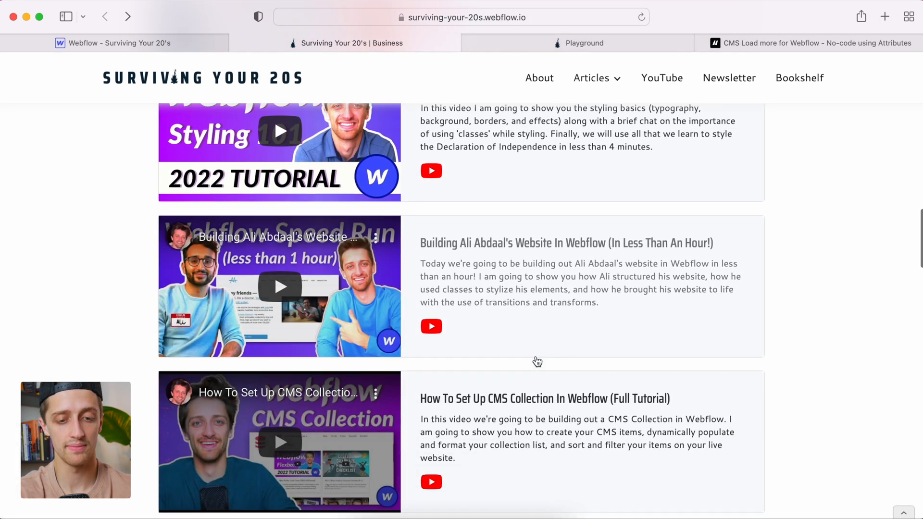
{"action": "scroll", "scroll_direction": "down", "scroll_amount": 3}
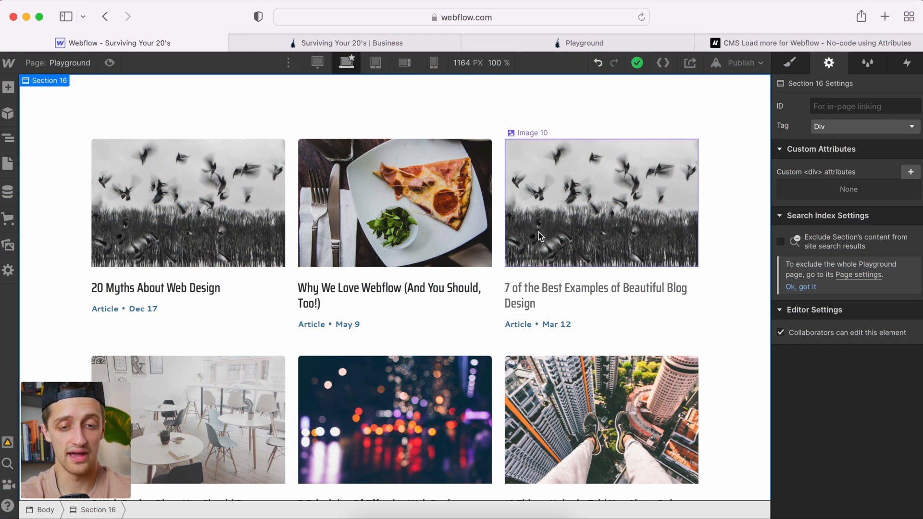
Step: Enable Paginate items on the Articles collection list with 6 items per page
{"action": "left_click", "coordinate": [393, 202]}
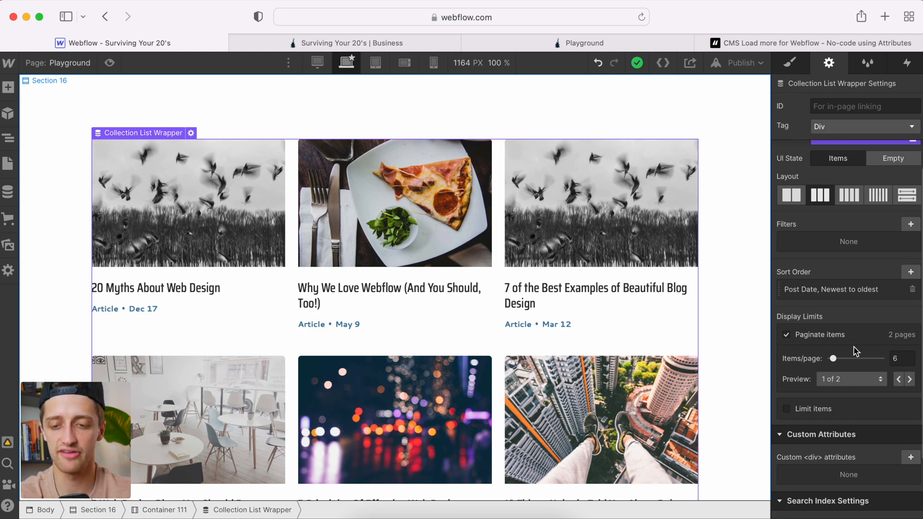
{"action": "mouse_move", "coordinate": [713, 350]}
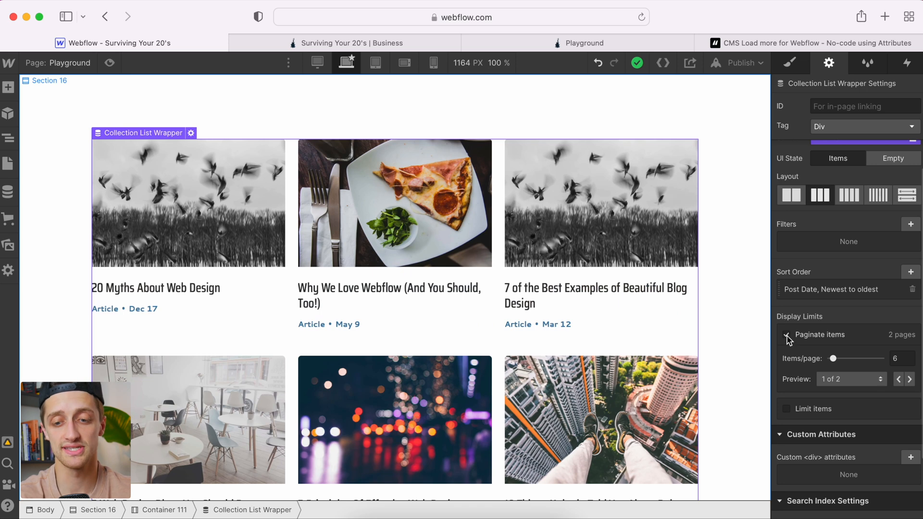
{"action": "left_click", "coordinate": [785, 334]}
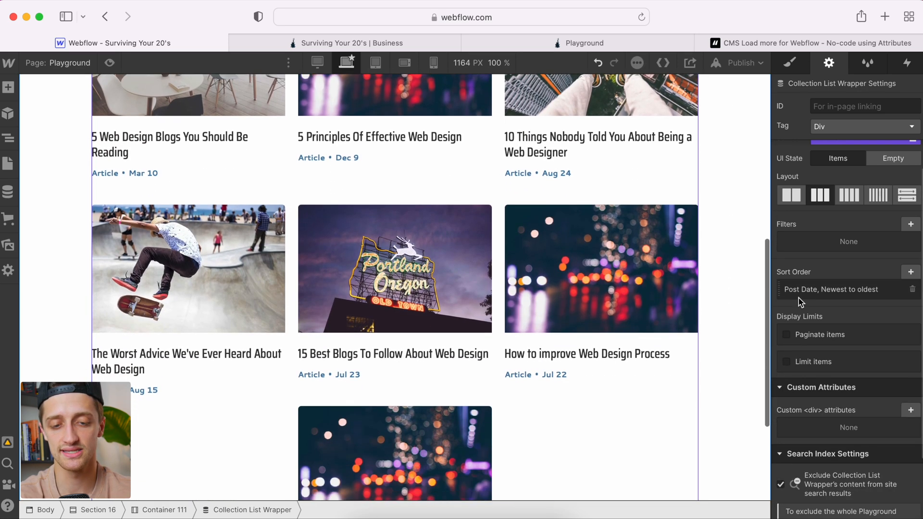
{"action": "left_click", "coordinate": [785, 335]}
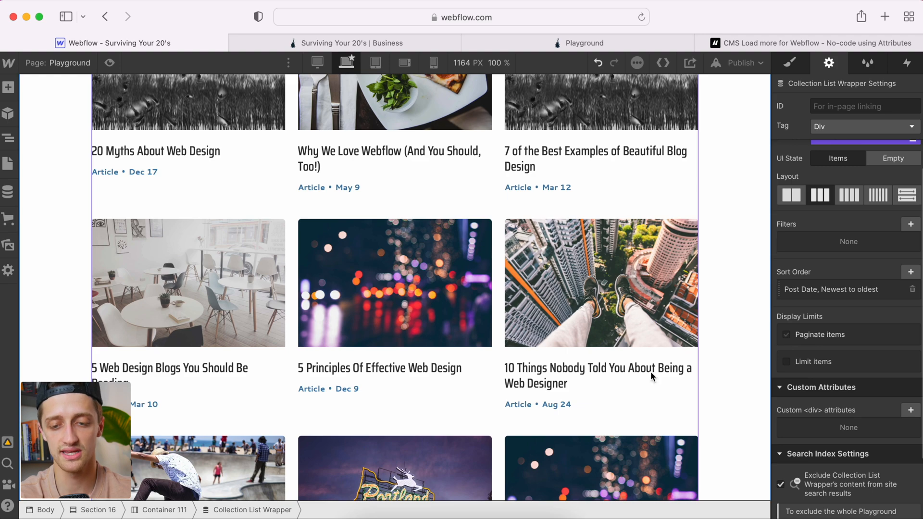
{"action": "scroll", "scroll_direction": "down", "scroll_amount": 3}
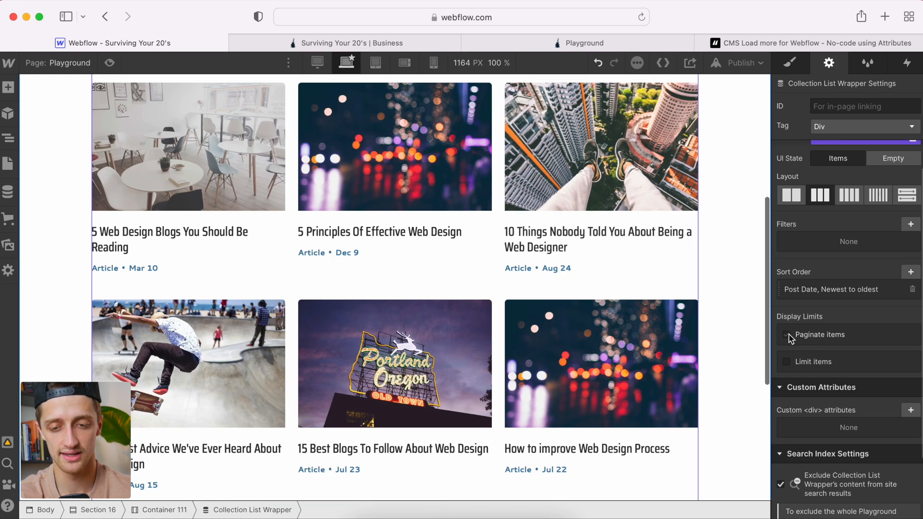
{"action": "left_click", "coordinate": [785, 334]}
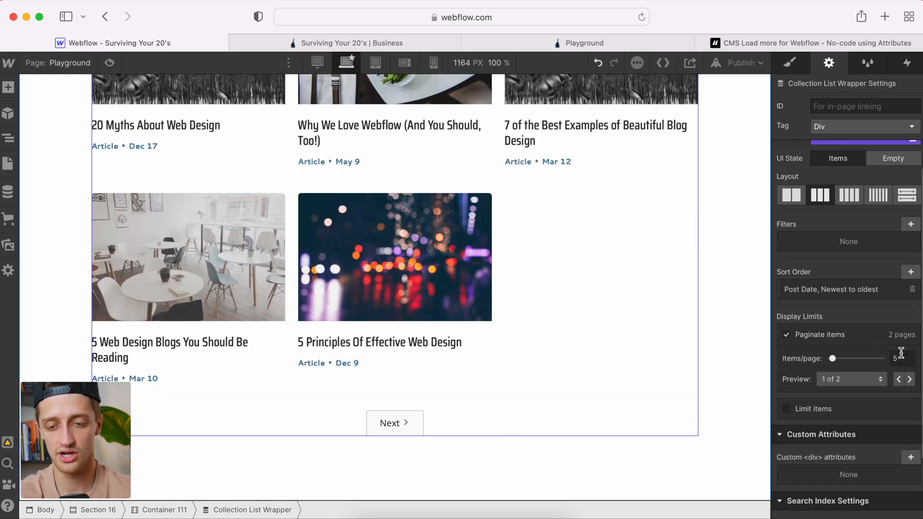
{"action": "type", "text": "6"}
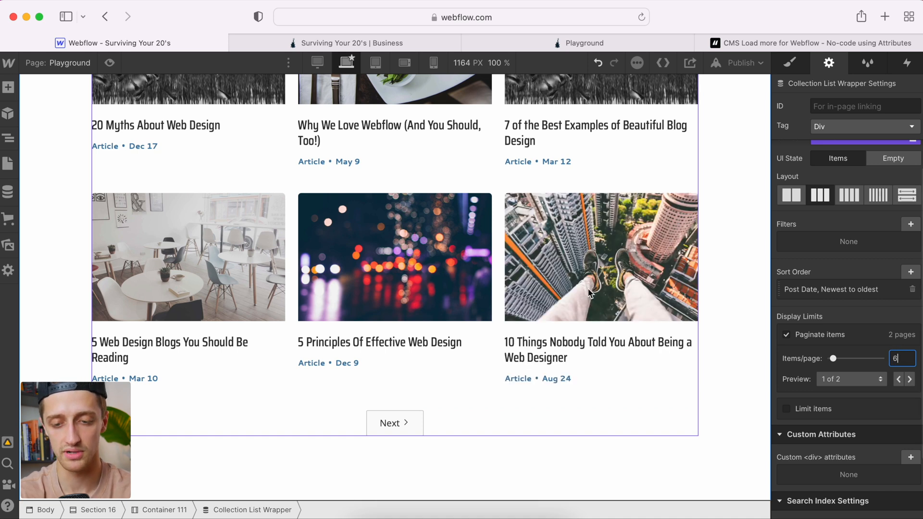
{"action": "left_click", "coordinate": [394, 423]}
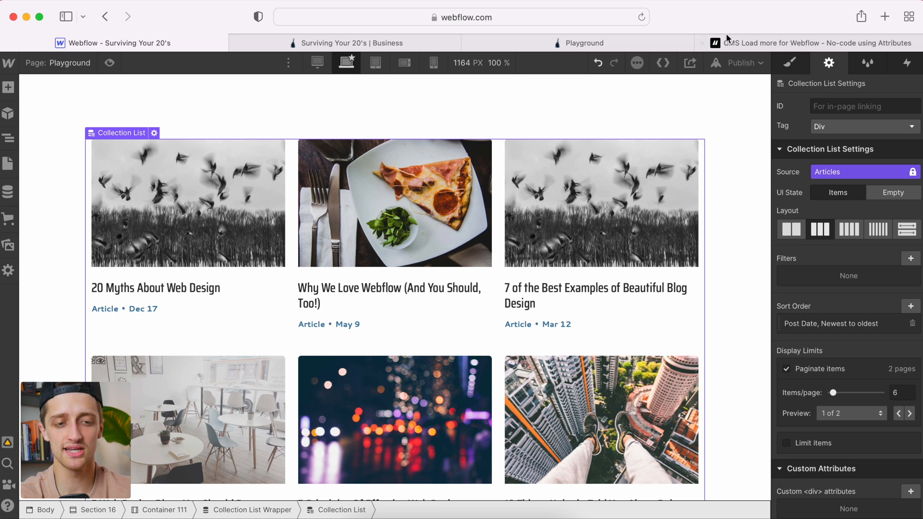
Step: Copy the CMS Load script from Step #1 of the Finsweet docs and return to Webflow
{"action": "left_click", "coordinate": [794, 43]}
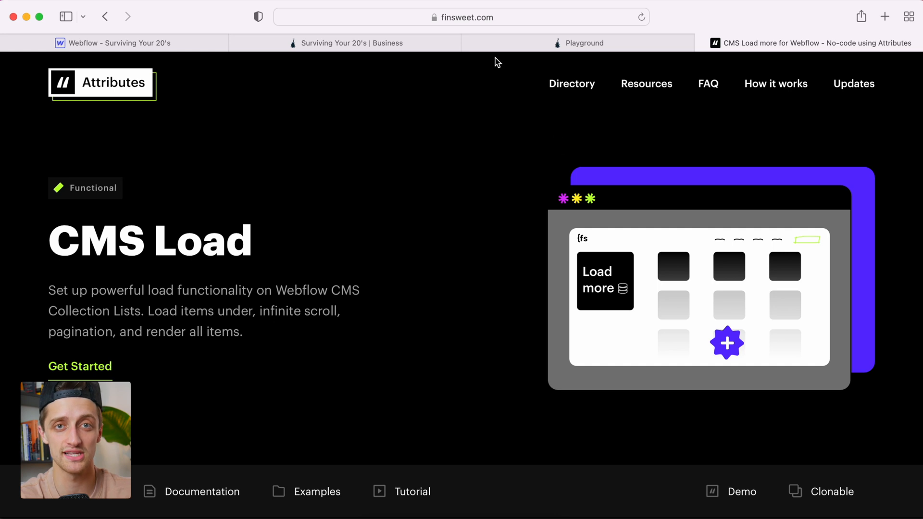
{"action": "mouse_move", "coordinate": [531, 158]}
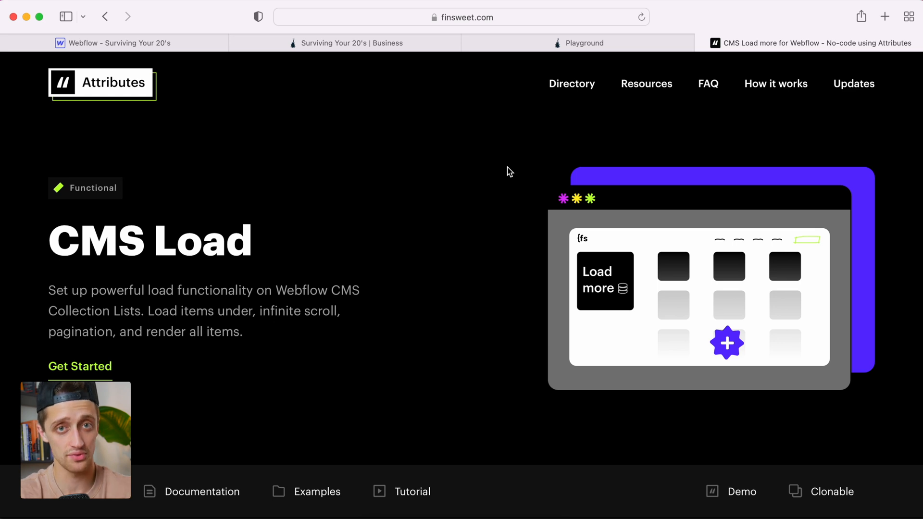
{"action": "scroll", "scroll_direction": "down", "scroll_amount": 3}
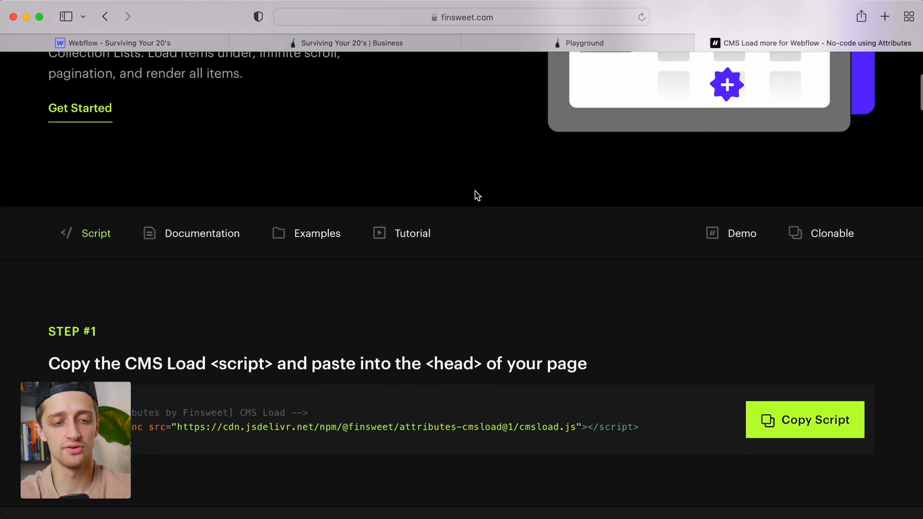
{"action": "scroll", "scroll_direction": "down", "scroll_amount": 3}
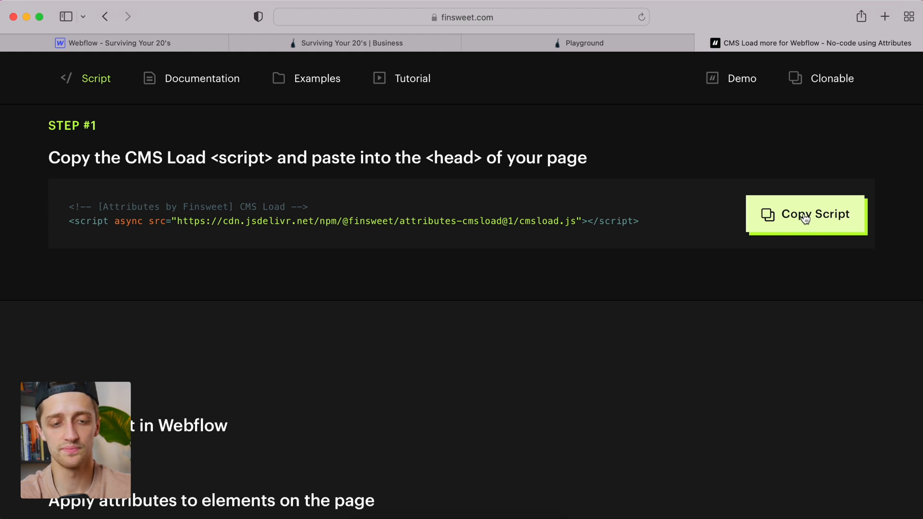
{"action": "left_click", "coordinate": [814, 213]}
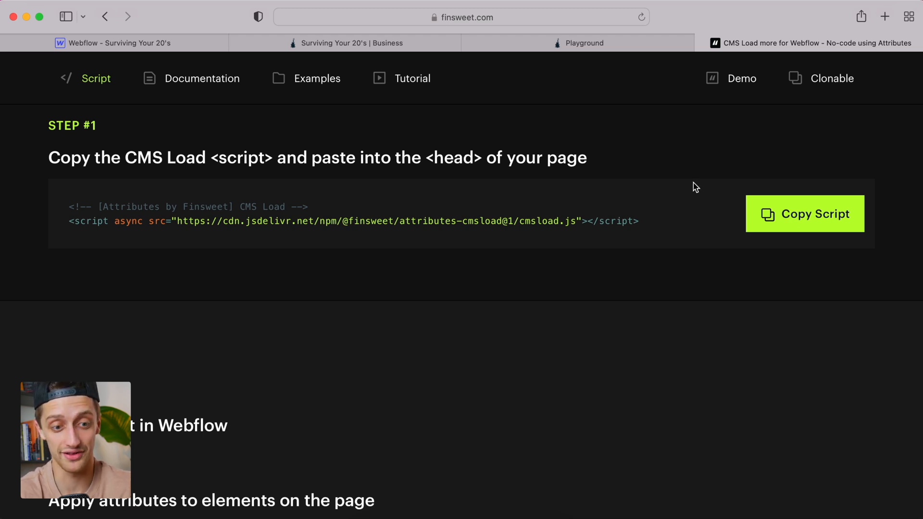
{"action": "left_click", "coordinate": [112, 42]}
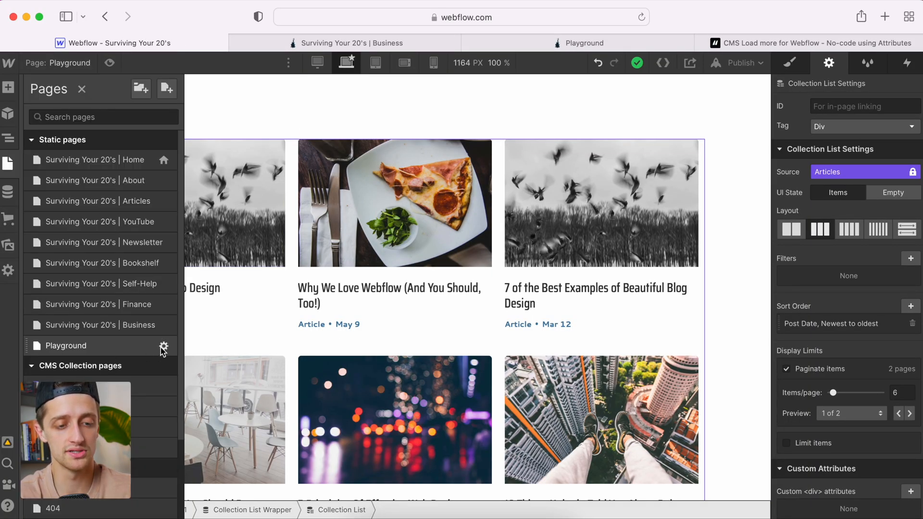
Step: Paste the CMS Load script into the Playground page's Inside <head> tag custom code and save
{"action": "left_click", "coordinate": [164, 346]}
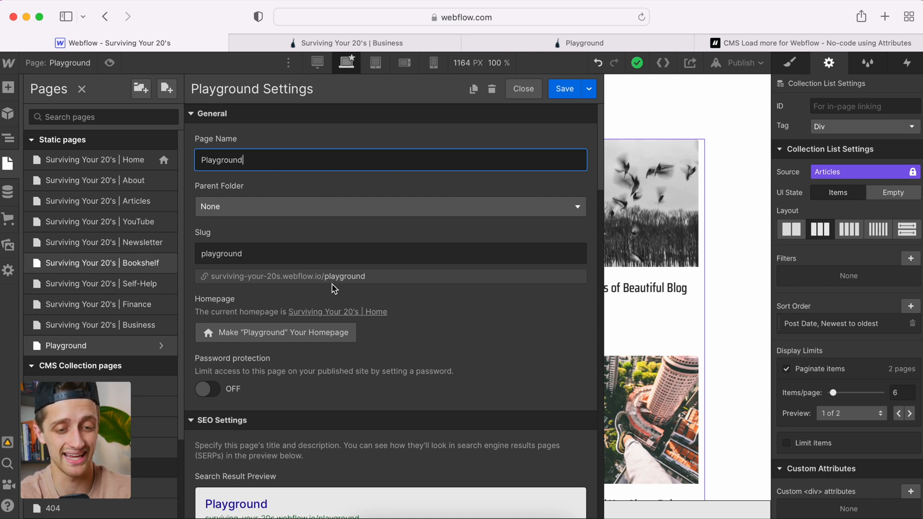
{"action": "scroll", "scroll_direction": "down", "scroll_amount": 3}
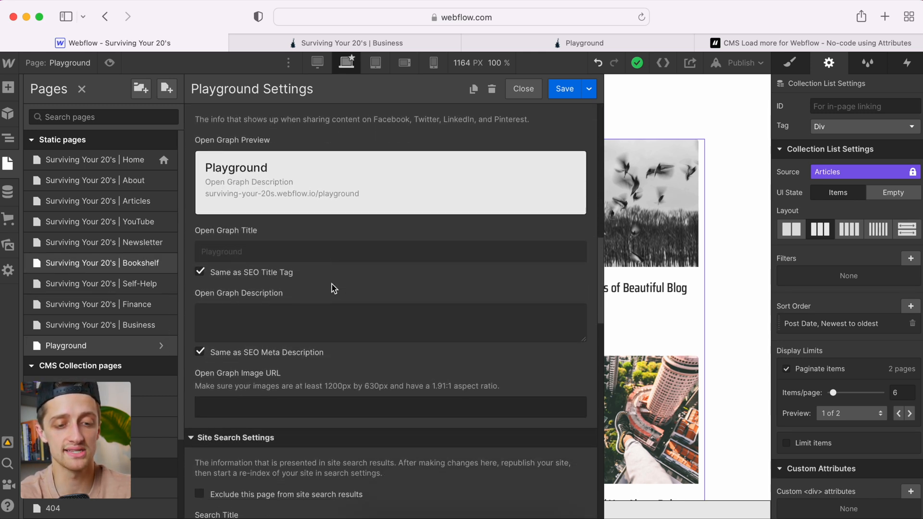
{"action": "scroll", "scroll_direction": "down", "scroll_amount": 3}
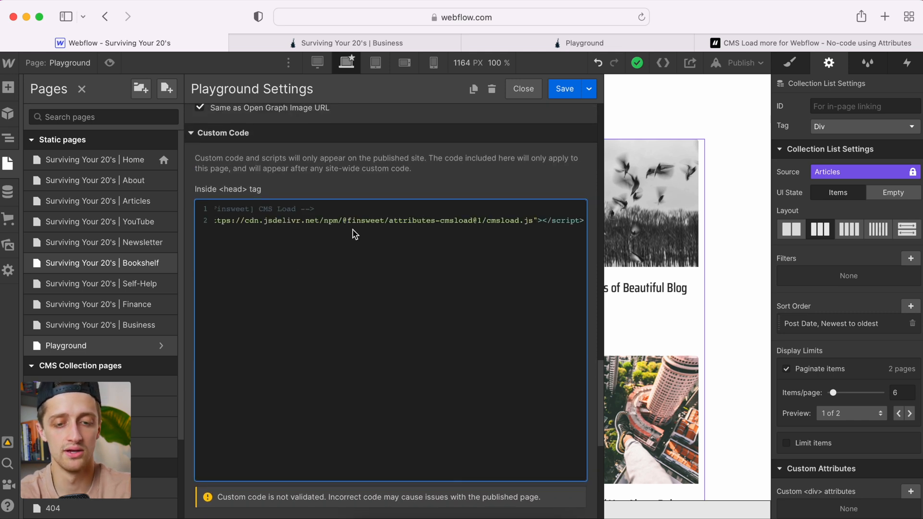
{"action": "left_click", "coordinate": [523, 88]}
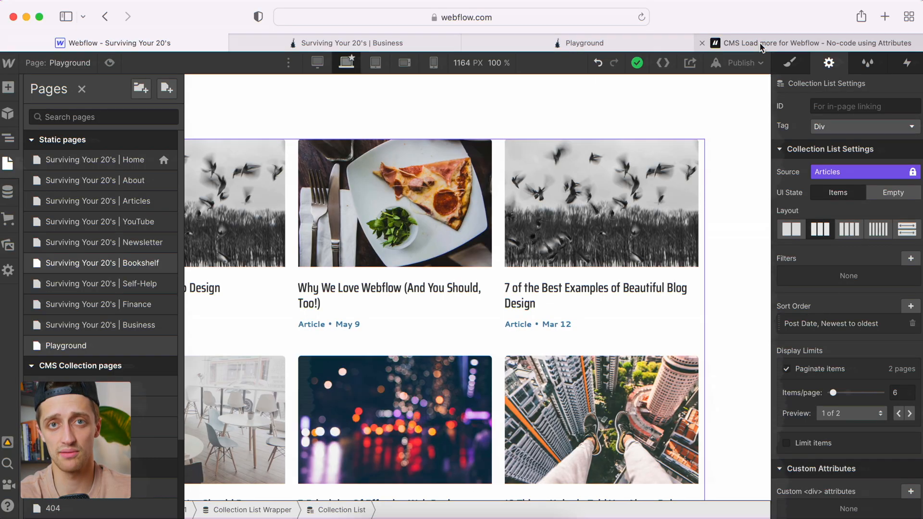
Step: Expand the LIST row under Required for minimum setup, revealing fs-cmsload-element=list
{"action": "left_click", "coordinate": [794, 43]}
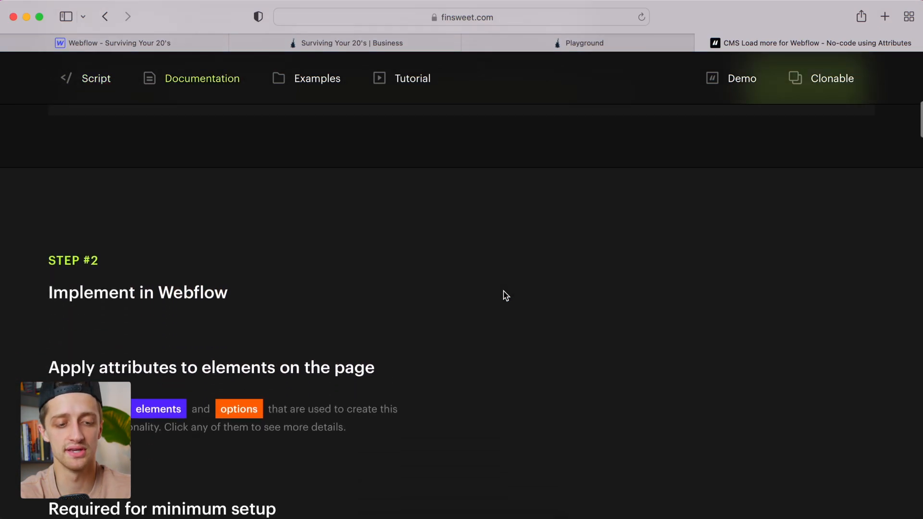
{"action": "scroll", "scroll_direction": "down", "scroll_amount": 3}
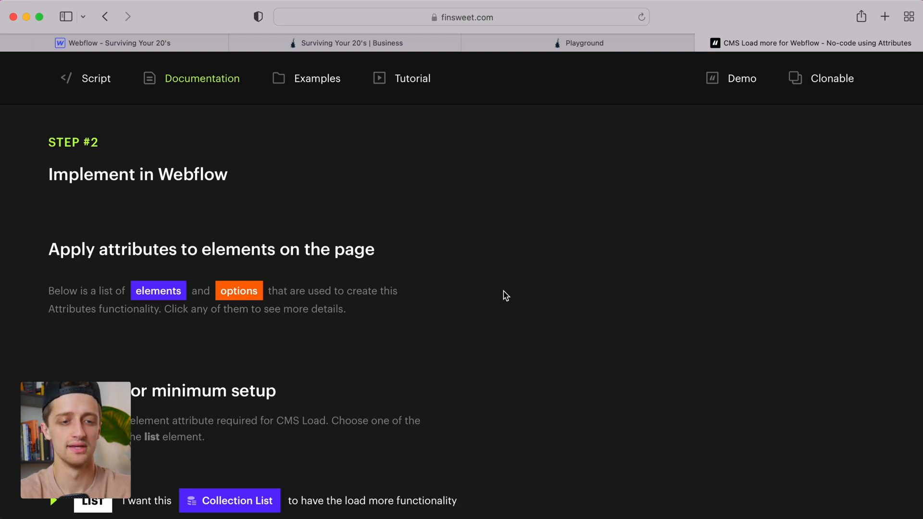
{"action": "scroll", "scroll_direction": "down", "scroll_amount": 3}
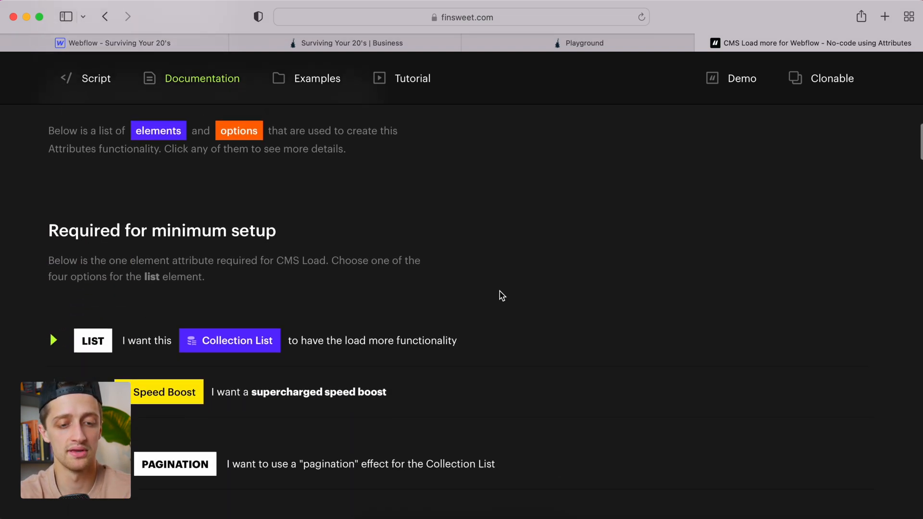
{"action": "scroll", "scroll_direction": "down", "scroll_amount": 3}
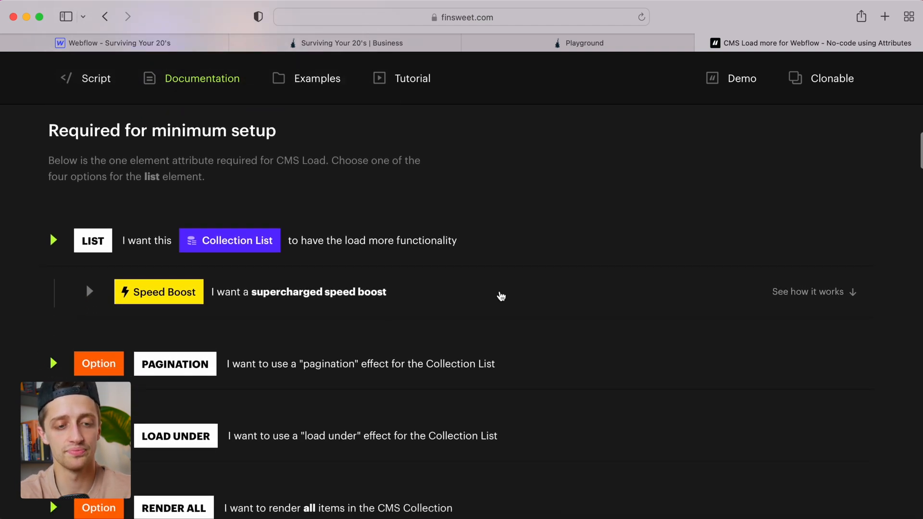
{"action": "mouse_move", "coordinate": [332, 192]}
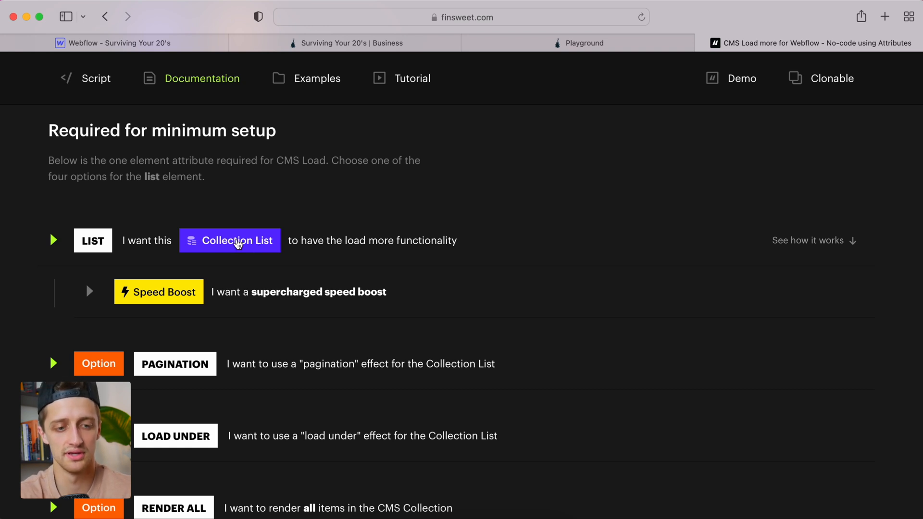
{"action": "left_click", "coordinate": [92, 241]}
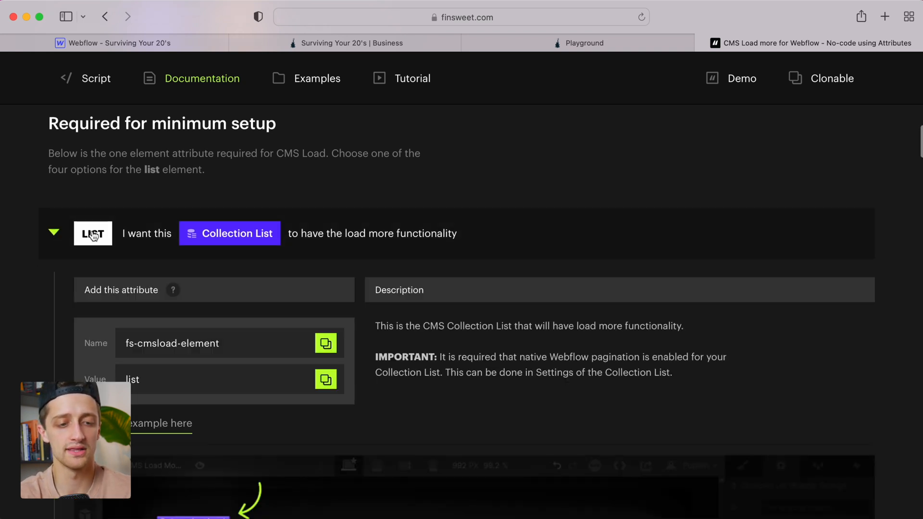
{"action": "scroll", "scroll_direction": "down", "scroll_amount": 3}
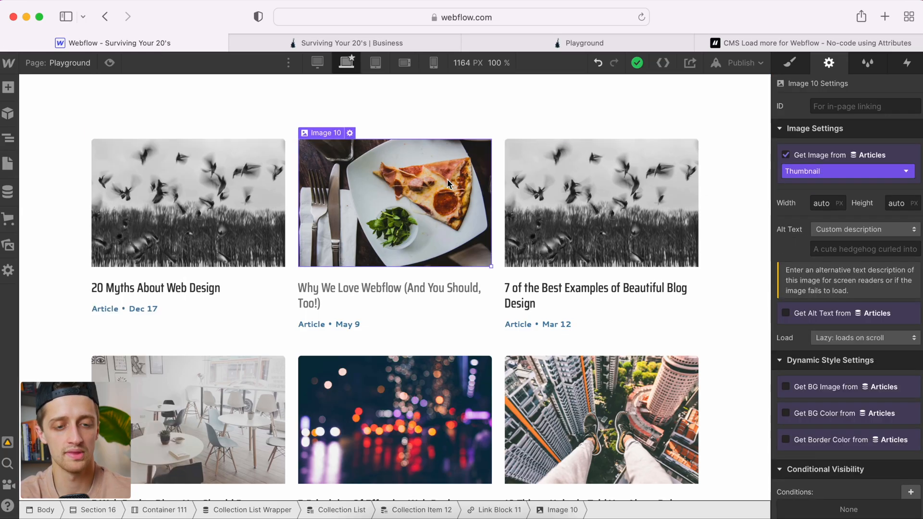
Step: Add custom attribute fs-cmsload-element with value list to the collection list and save it
{"action": "left_click", "coordinate": [341, 509]}
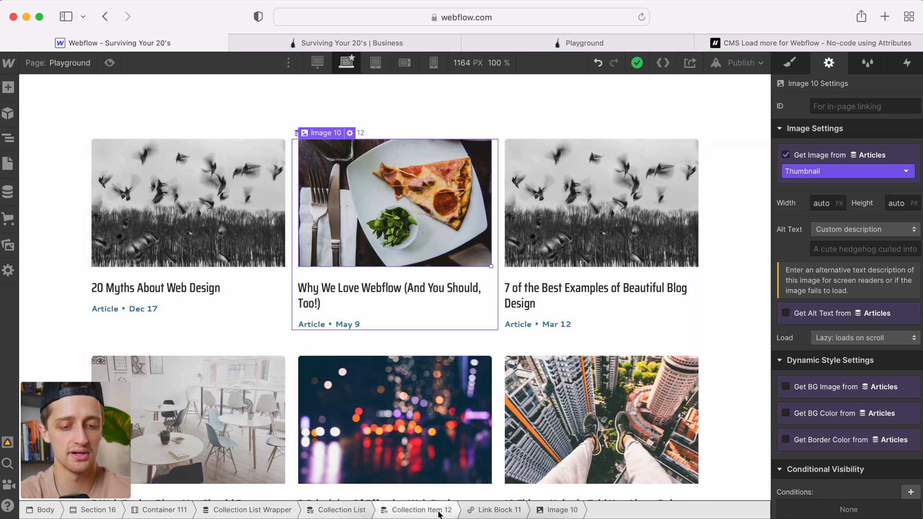
{"action": "left_click", "coordinate": [339, 509]}
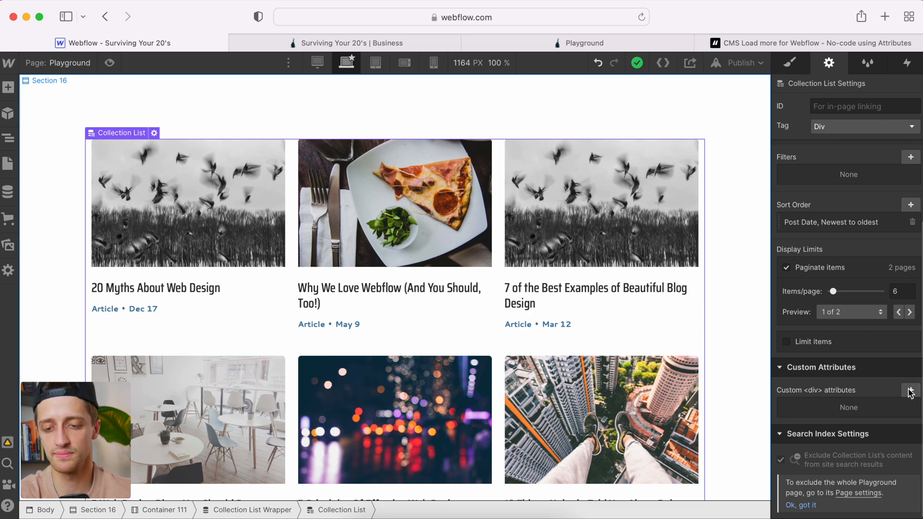
{"action": "left_click", "coordinate": [911, 390]}
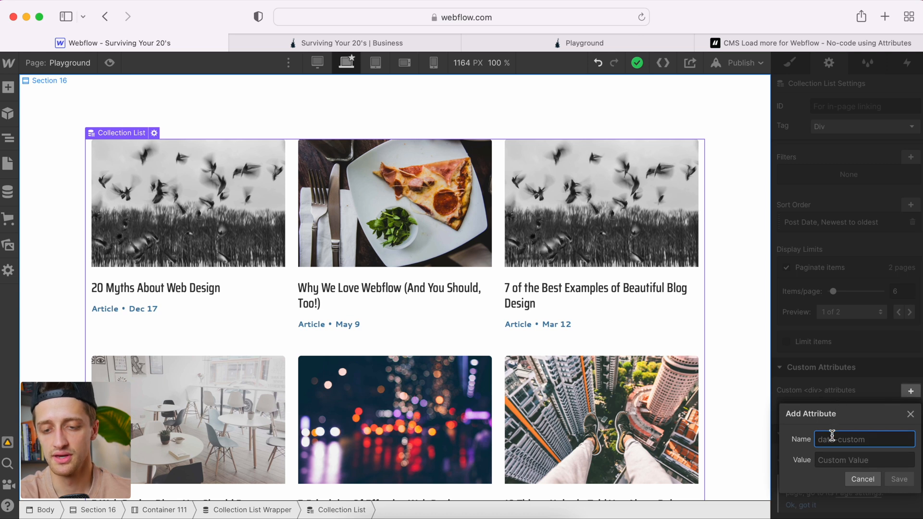
{"action": "type", "text": "fs-cmsload-element"}
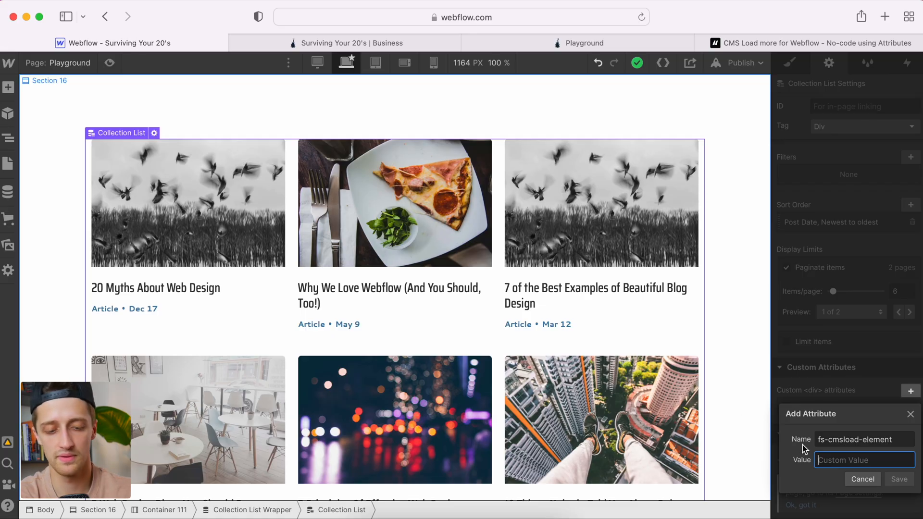
{"action": "type", "text": "list"}
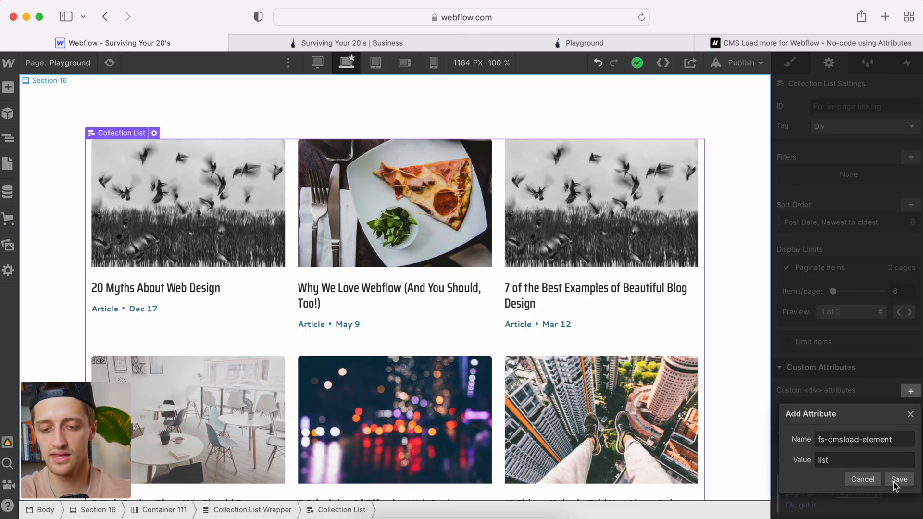
{"action": "left_click", "coordinate": [899, 479]}
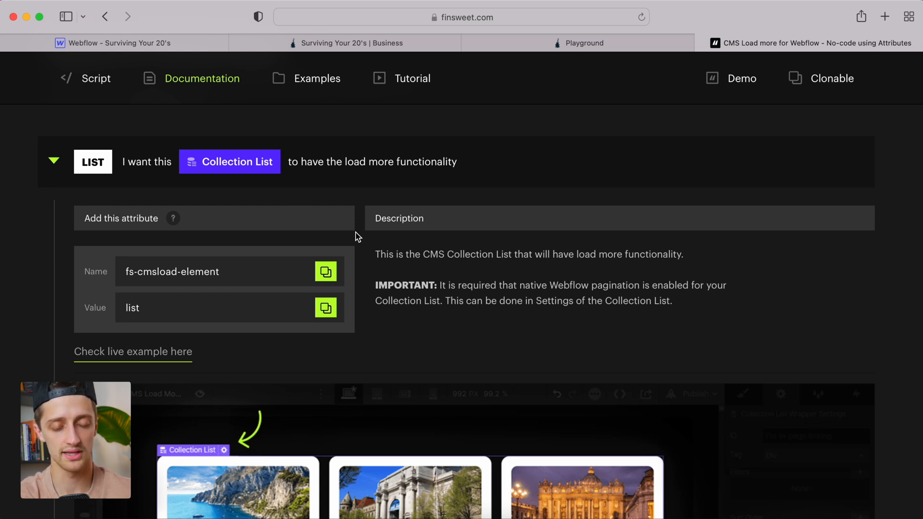
Step: Check the published Business page, then expand the LOAD UNDER option showing fs-cmsload-mode
{"action": "scroll", "scroll_direction": "down", "scroll_amount": 3}
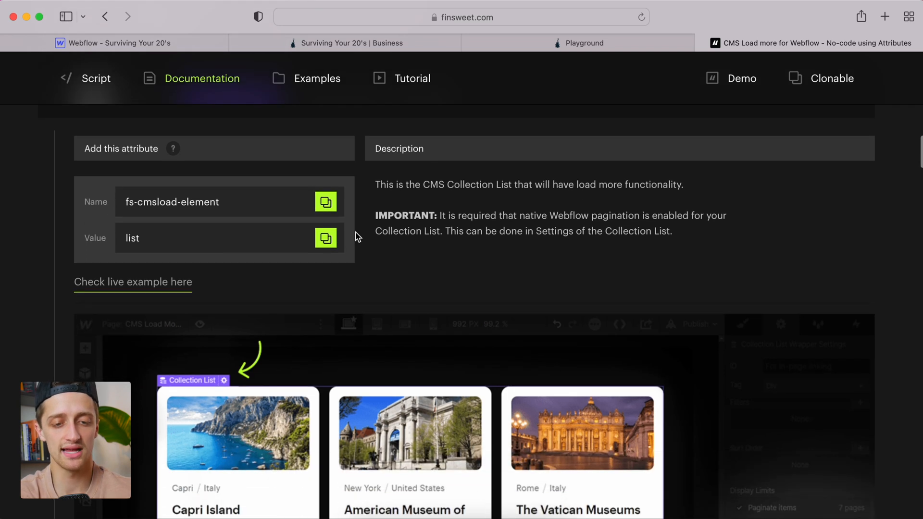
{"action": "scroll", "scroll_direction": "down", "scroll_amount": 3}
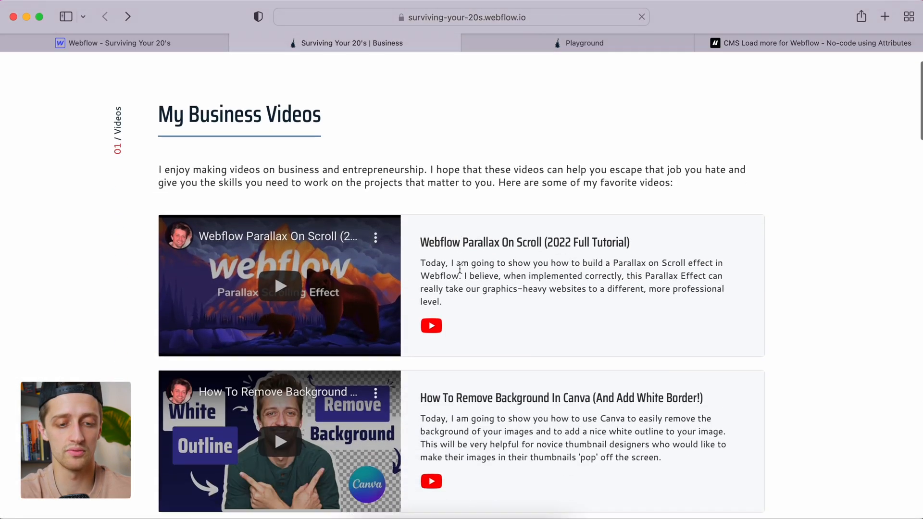
{"action": "scroll", "scroll_direction": "down", "scroll_amount": 3}
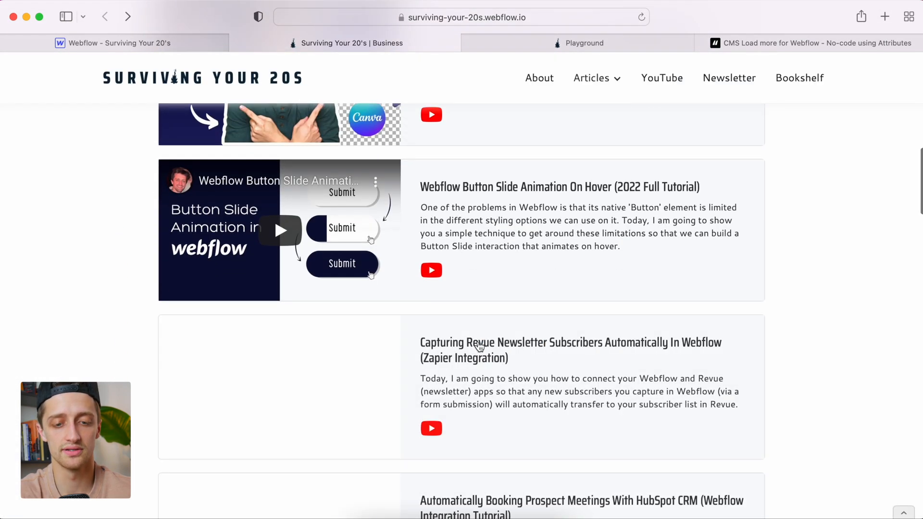
{"action": "scroll", "scroll_direction": "down", "scroll_amount": 3}
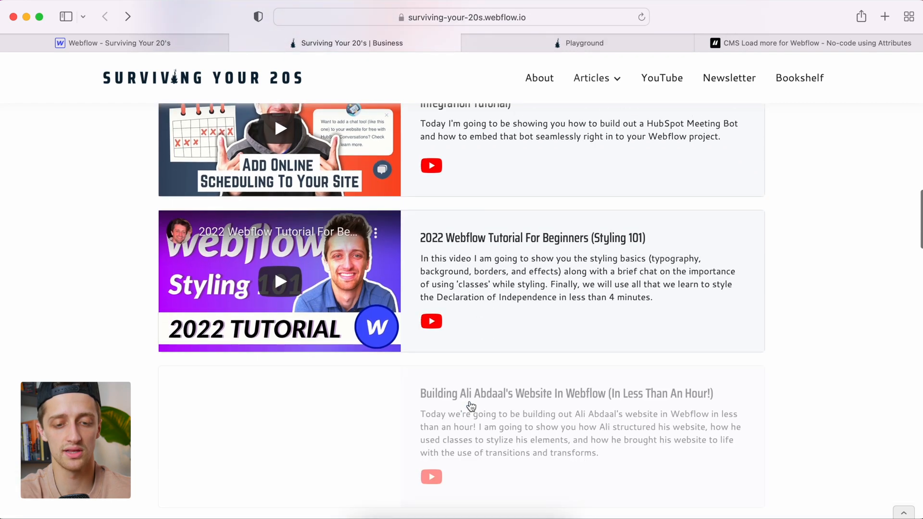
{"action": "left_click", "coordinate": [812, 42]}
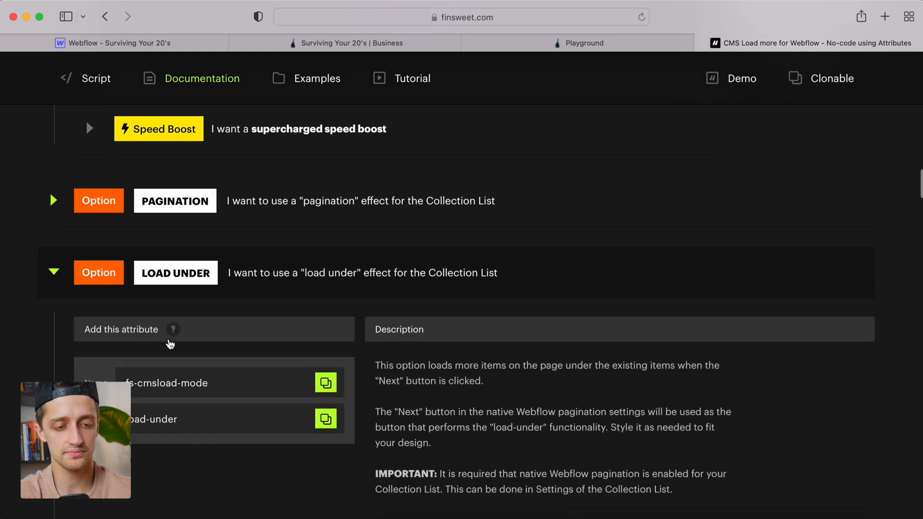
{"action": "scroll", "scroll_direction": "down", "scroll_amount": 3}
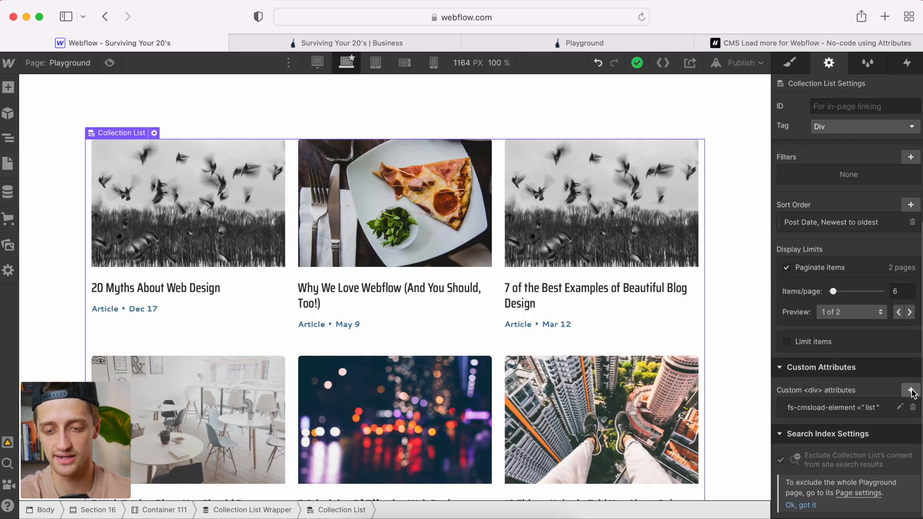
Step: Add a second attribute fs-cmsload-mode=load-under to the collection list, save, and view the live Playground page
{"action": "left_click", "coordinate": [910, 390]}
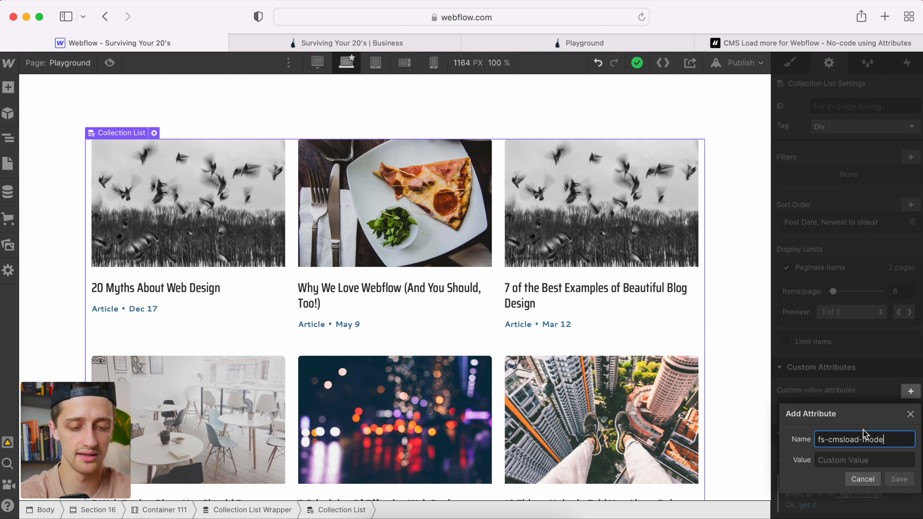
{"action": "left_click", "coordinate": [579, 43]}
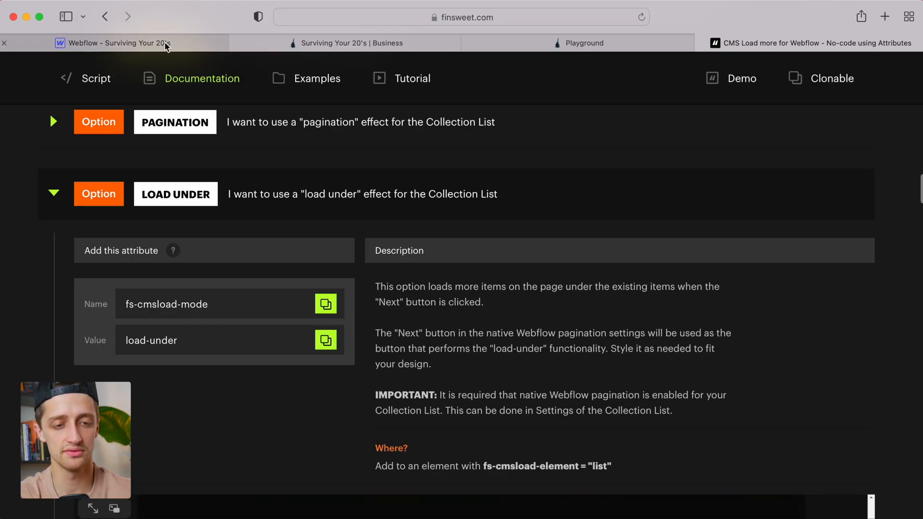
{"action": "left_click", "coordinate": [112, 42]}
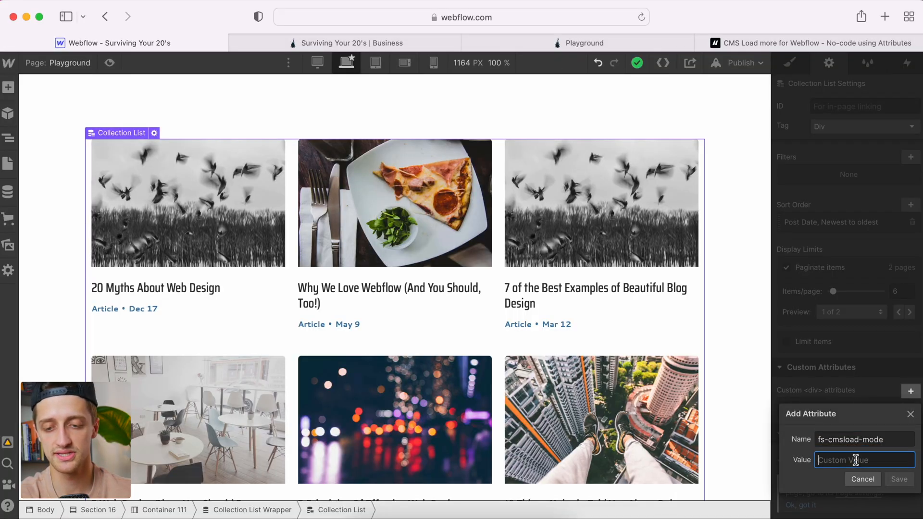
{"action": "left_click", "coordinate": [899, 479]}
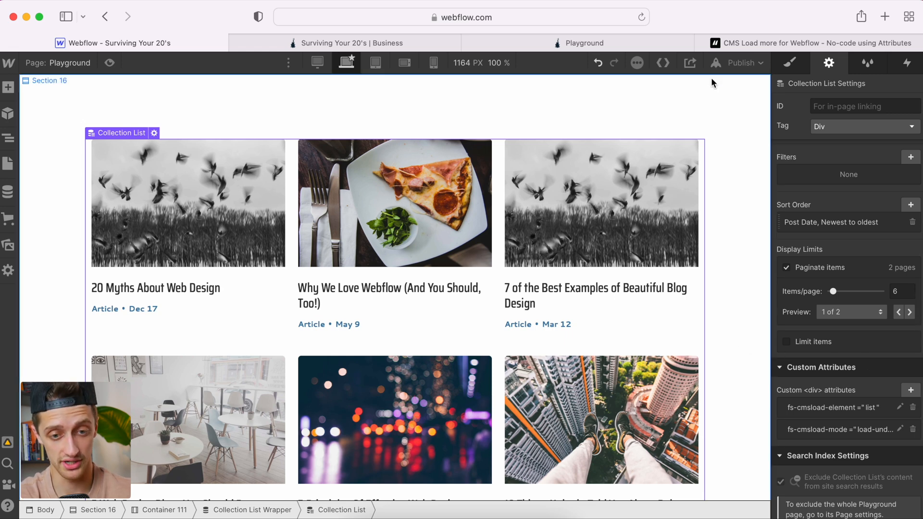
{"action": "left_click", "coordinate": [740, 62]}
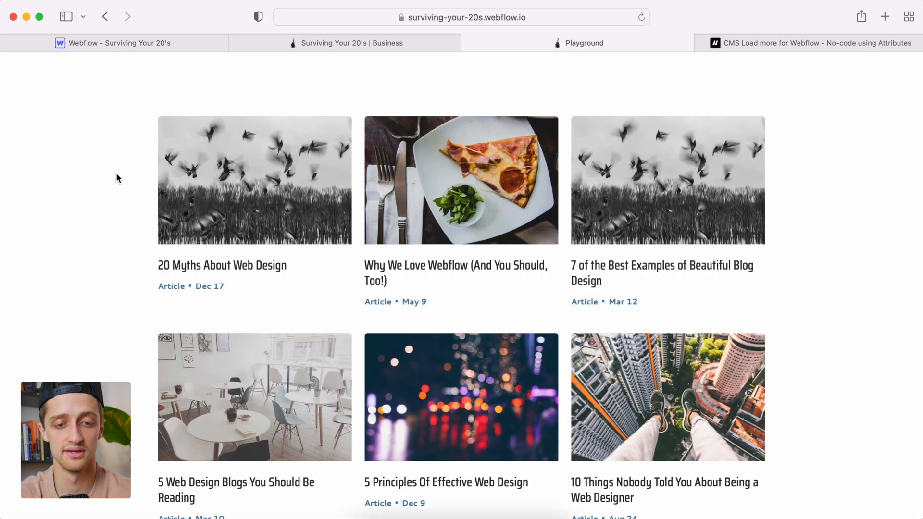
Step: Use Next on the live page to load further articles beneath the first six
{"action": "scroll", "scroll_direction": "down", "scroll_amount": 3}
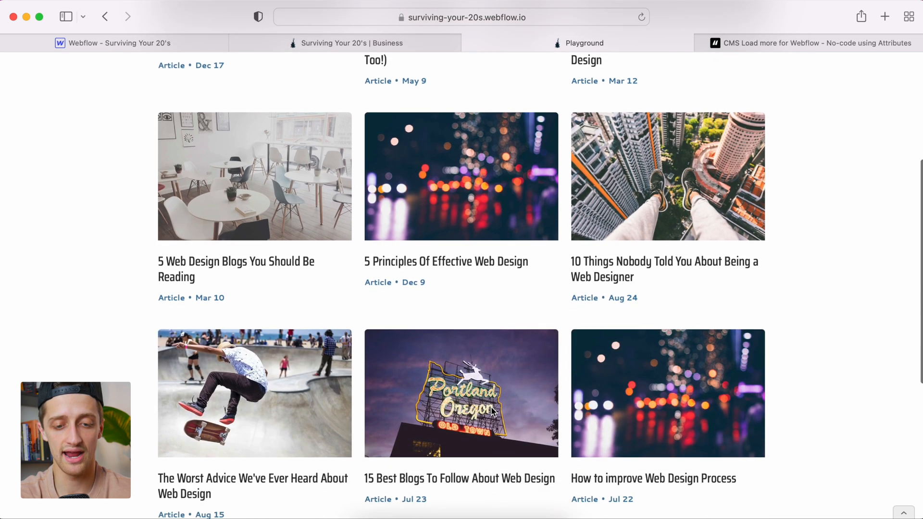
{"action": "scroll", "scroll_direction": "down", "scroll_amount": 3}
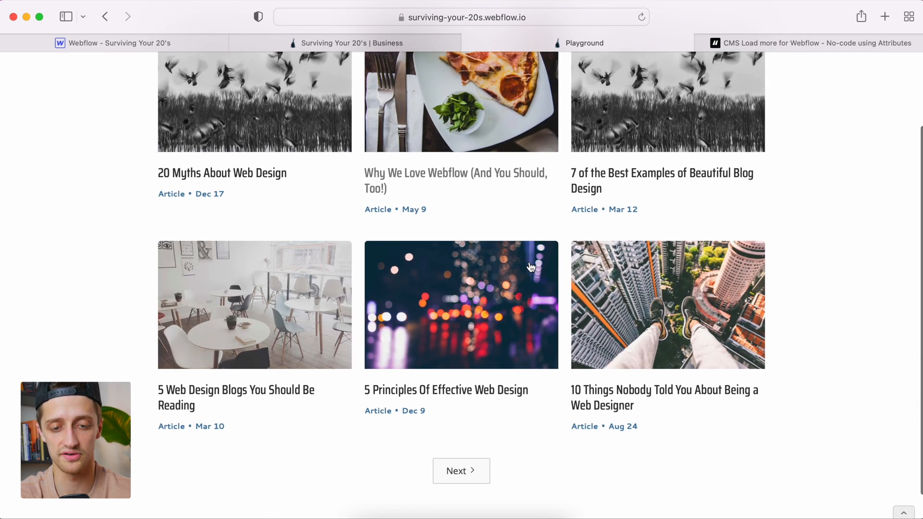
{"action": "scroll", "scroll_direction": "down", "scroll_amount": 3}
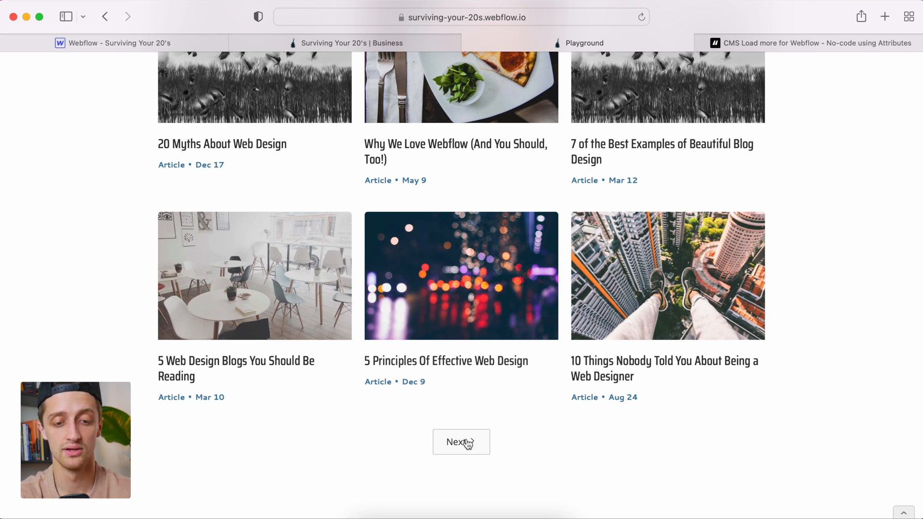
{"action": "left_click", "coordinate": [461, 442]}
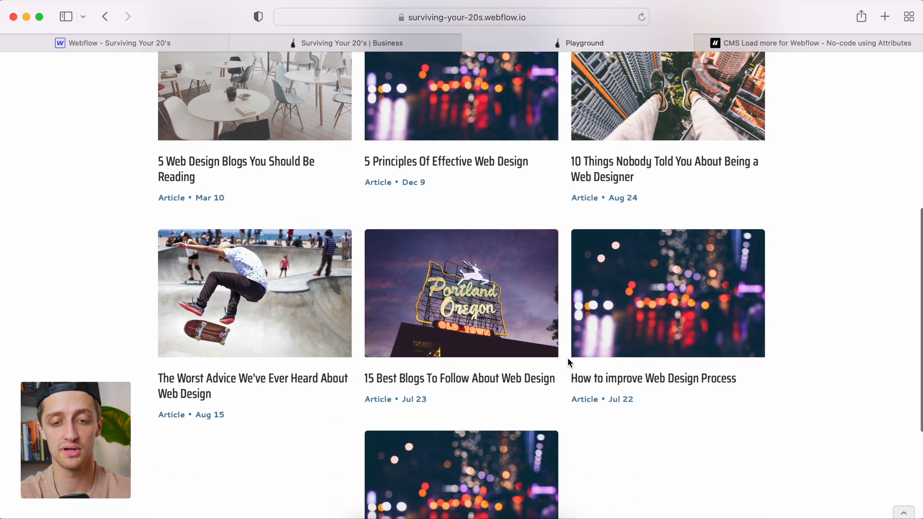
{"action": "scroll", "scroll_direction": "down", "scroll_amount": 3}
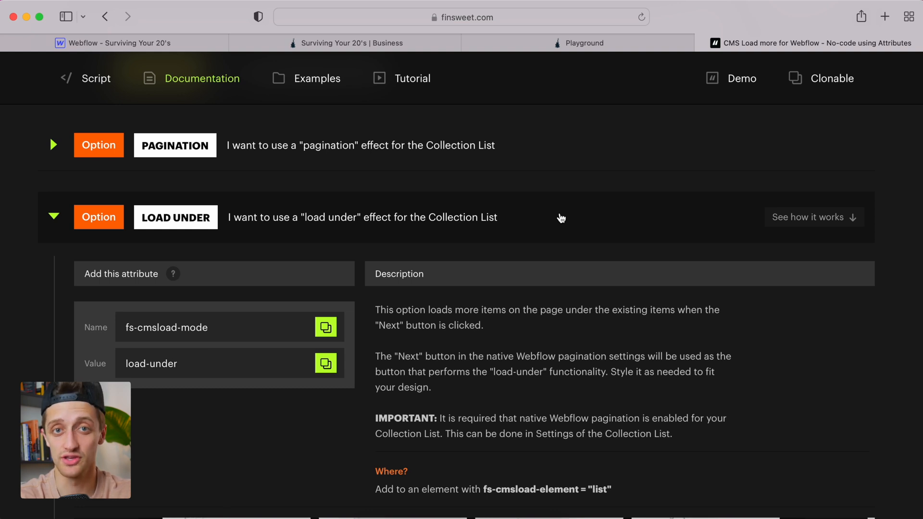
{"action": "mouse_move", "coordinate": [537, 189]}
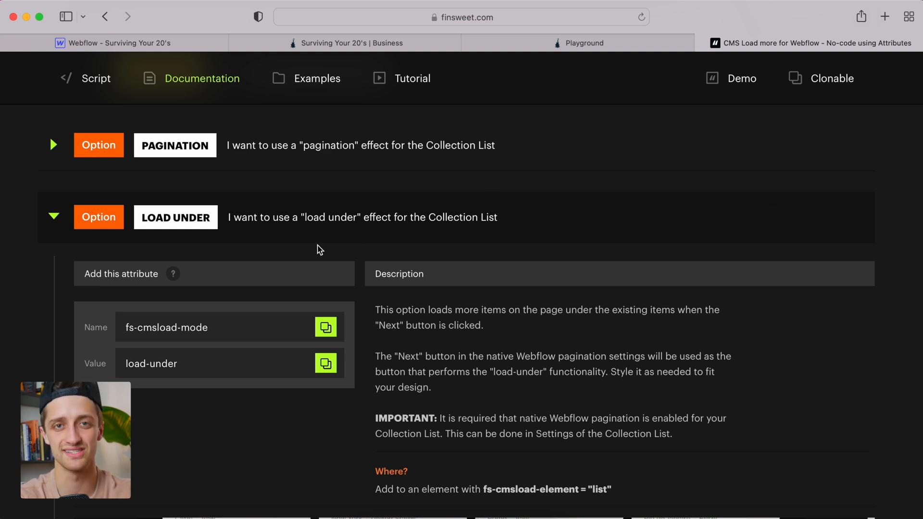
Step: Collapse the Load Under docs entry and view the Infinite option's fs-cmsload-mode value
{"action": "scroll", "scroll_direction": "down", "scroll_amount": 3}
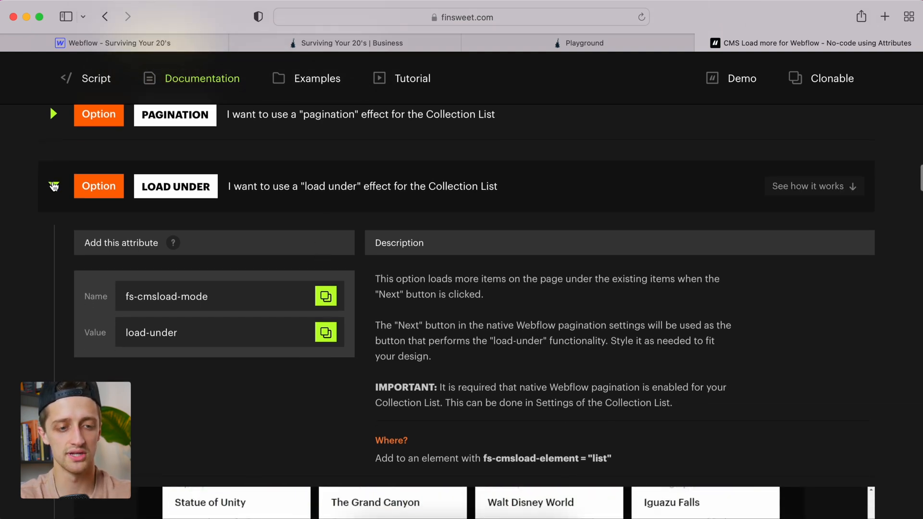
{"action": "left_click", "coordinate": [176, 186]}
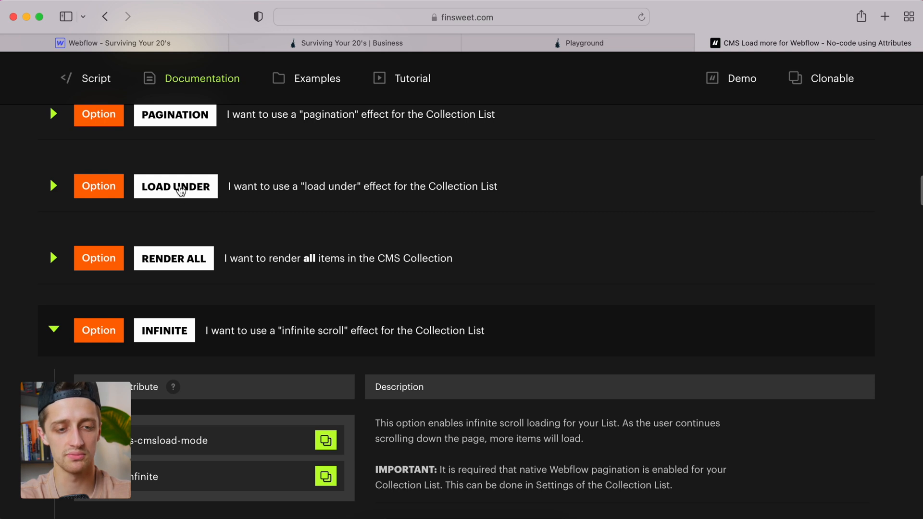
{"action": "scroll", "scroll_direction": "down", "scroll_amount": 3}
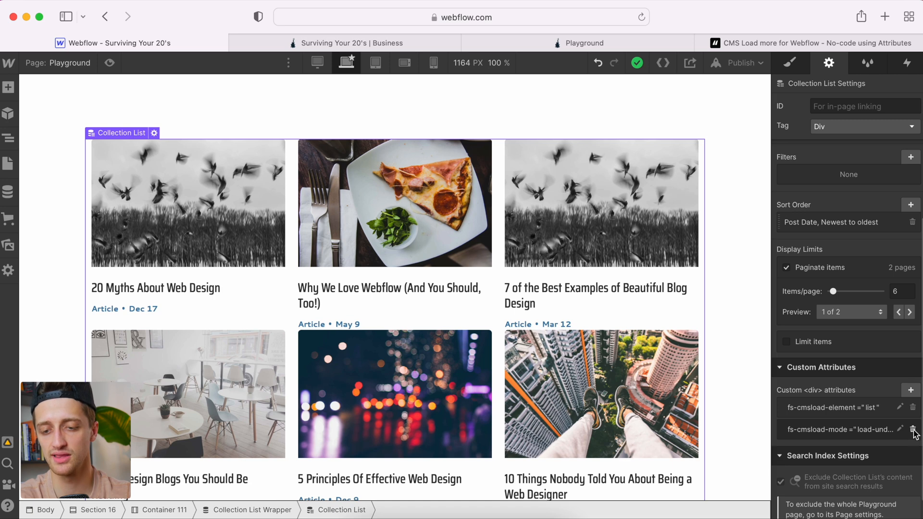
Step: Replace the Collection List's fs-cmsload-mode value load-under with infinite
{"action": "left_click", "coordinate": [916, 429]}
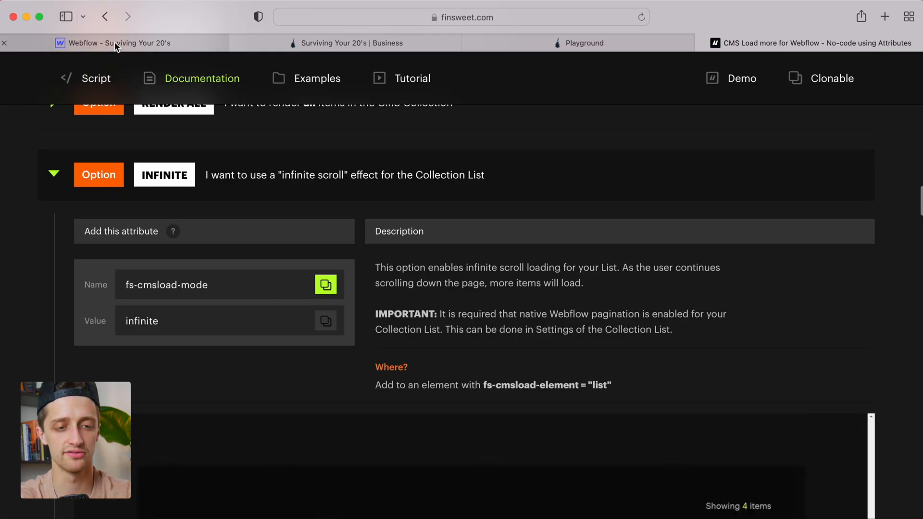
{"action": "left_click", "coordinate": [112, 42]}
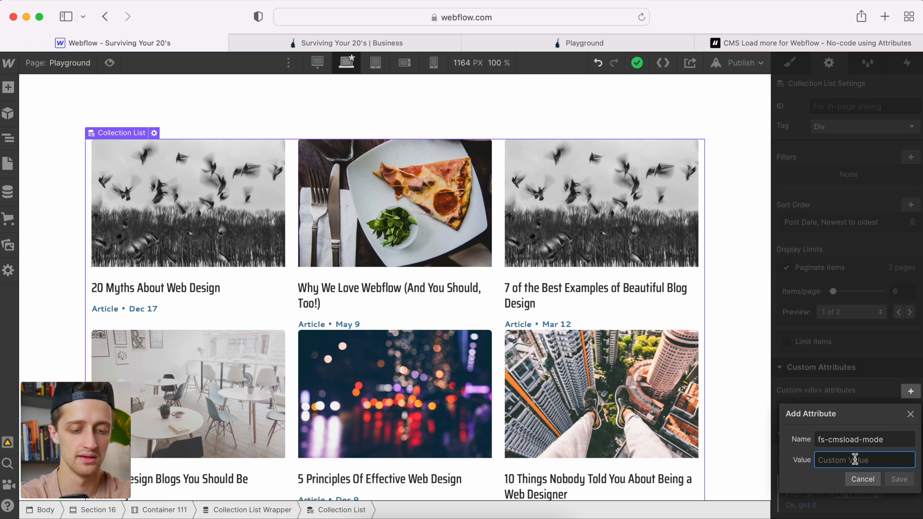
{"action": "left_click", "coordinate": [899, 478]}
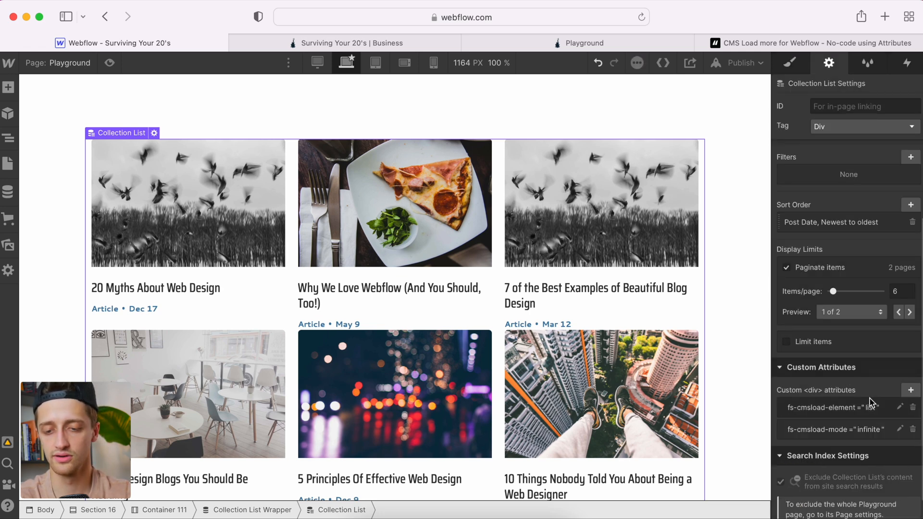
Step: Publish the site to the selected live domains
{"action": "left_click", "coordinate": [740, 63]}
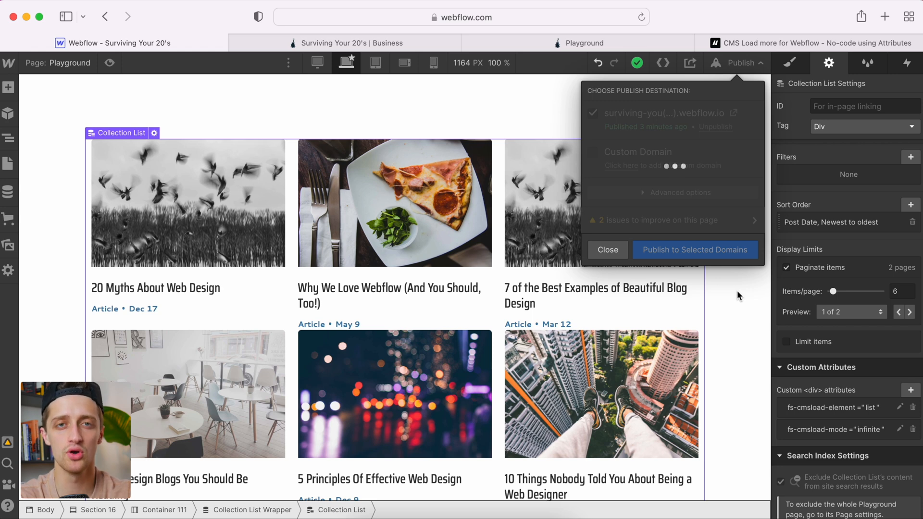
{"action": "left_click", "coordinate": [695, 250]}
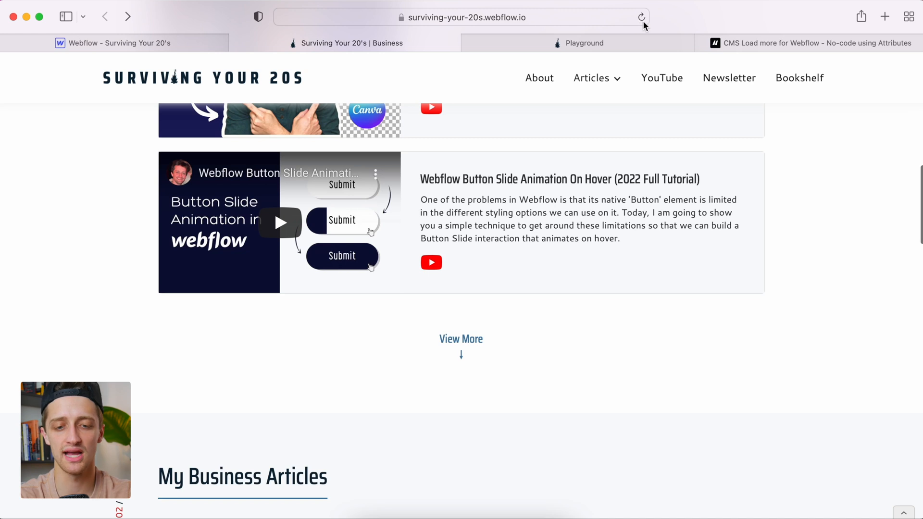
{"action": "mouse_move", "coordinate": [543, 386]}
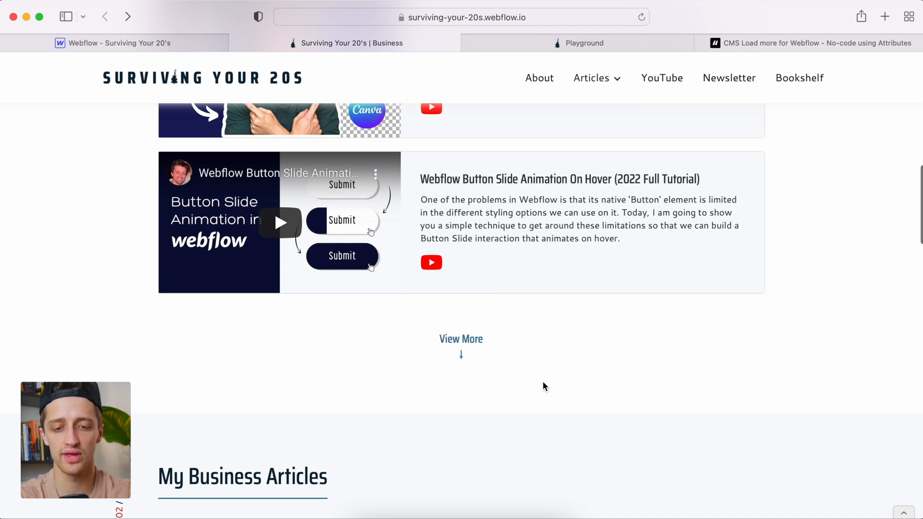
{"action": "mouse_move", "coordinate": [535, 373]}
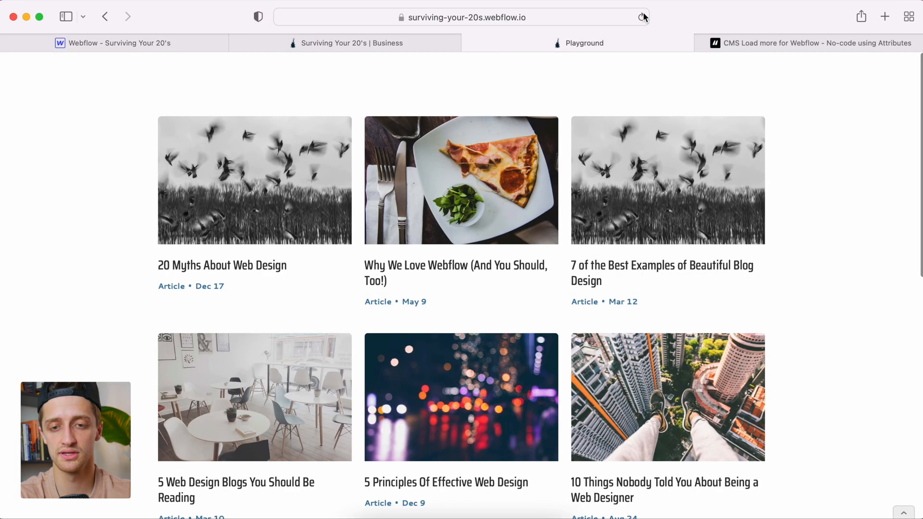
Step: Scroll the reloaded live Playground page so more articles load automatically without Next
{"action": "scroll", "scroll_direction": "down", "scroll_amount": 3}
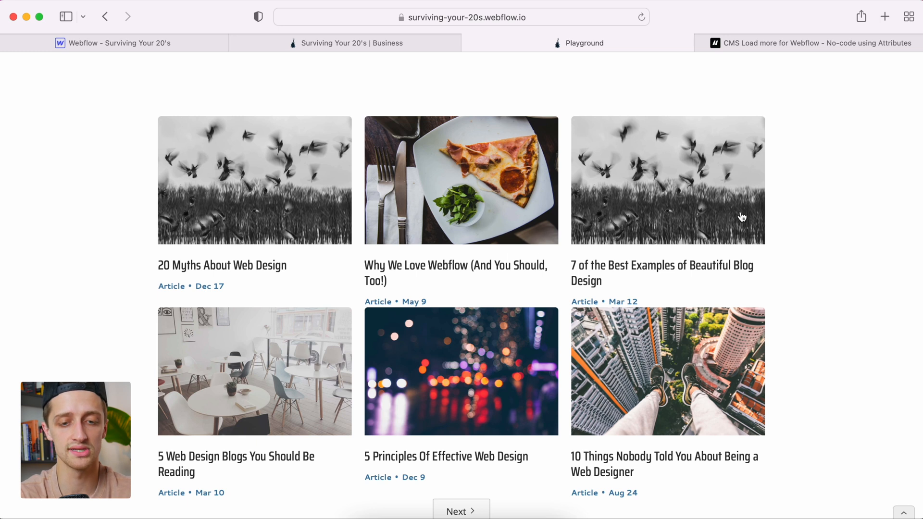
{"action": "mouse_move", "coordinate": [694, 255]}
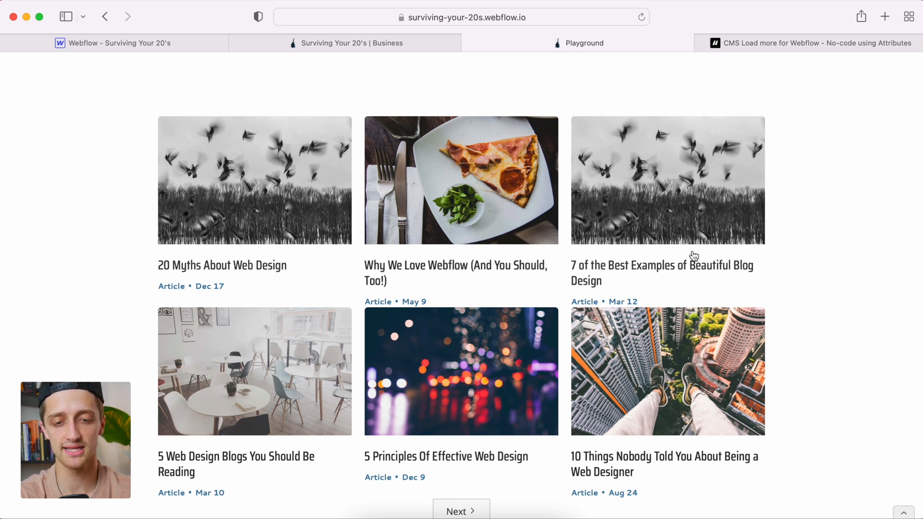
{"action": "mouse_move", "coordinate": [469, 196]}
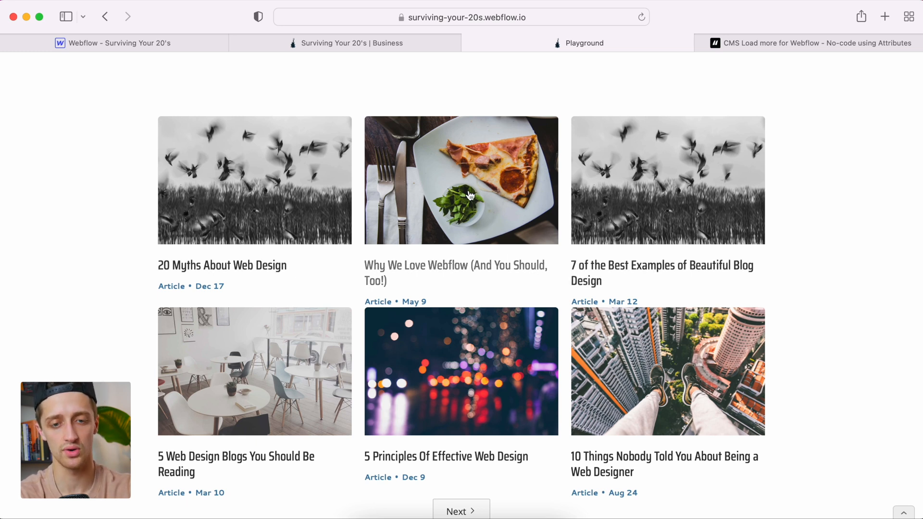
{"action": "mouse_move", "coordinate": [656, 228]}
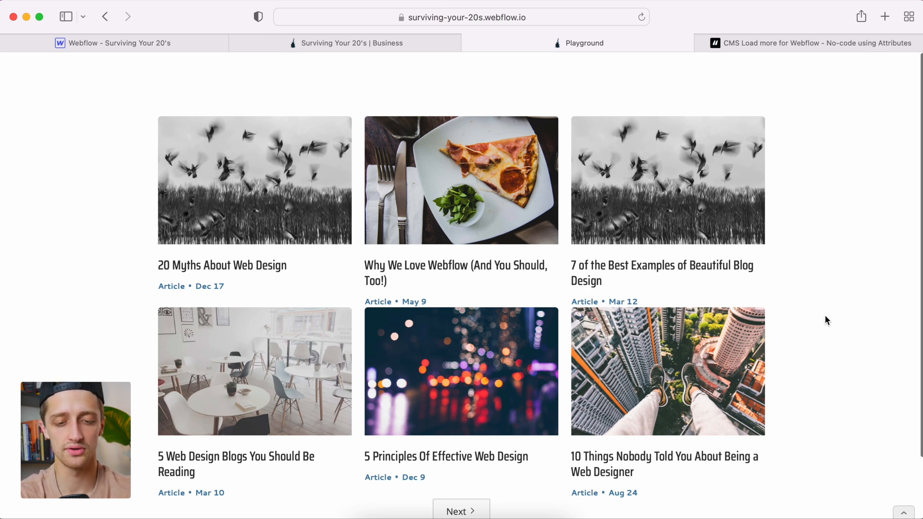
{"action": "scroll", "scroll_direction": "down", "scroll_amount": 3}
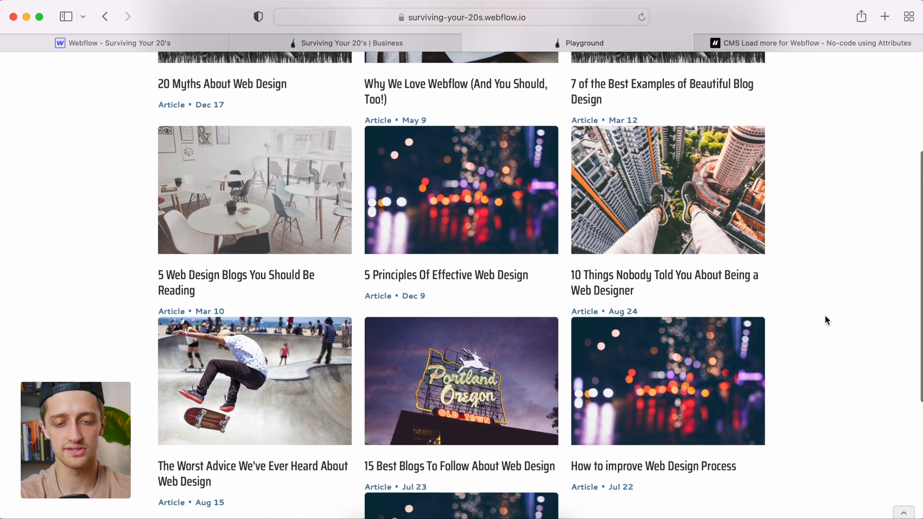
{"action": "scroll", "scroll_direction": "down", "scroll_amount": 3}
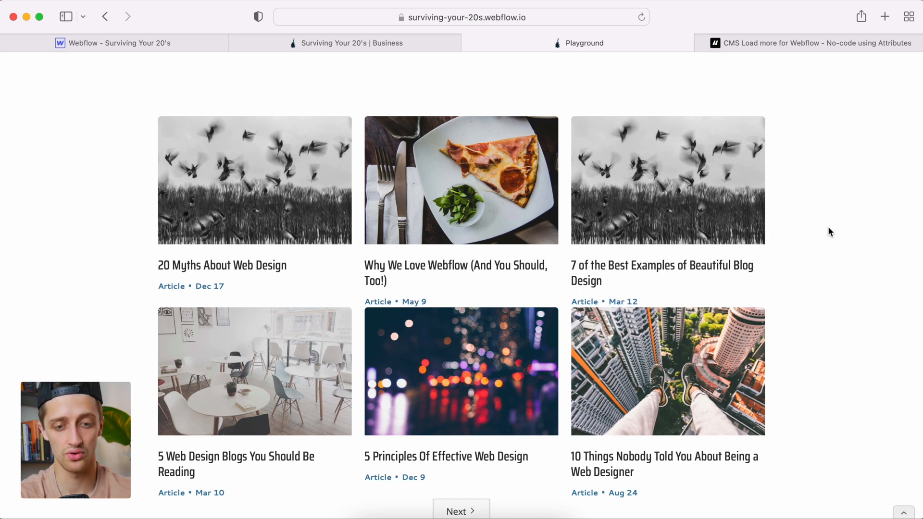
{"action": "scroll", "scroll_direction": "down", "scroll_amount": 3}
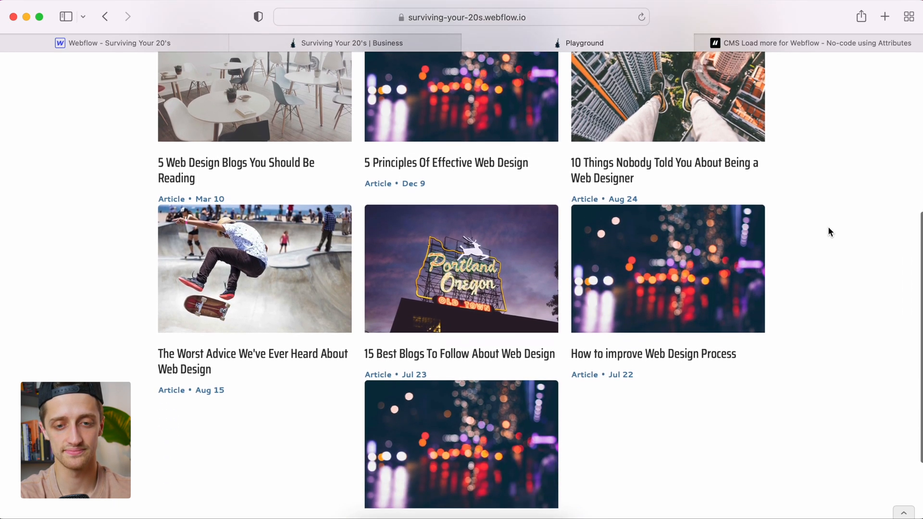